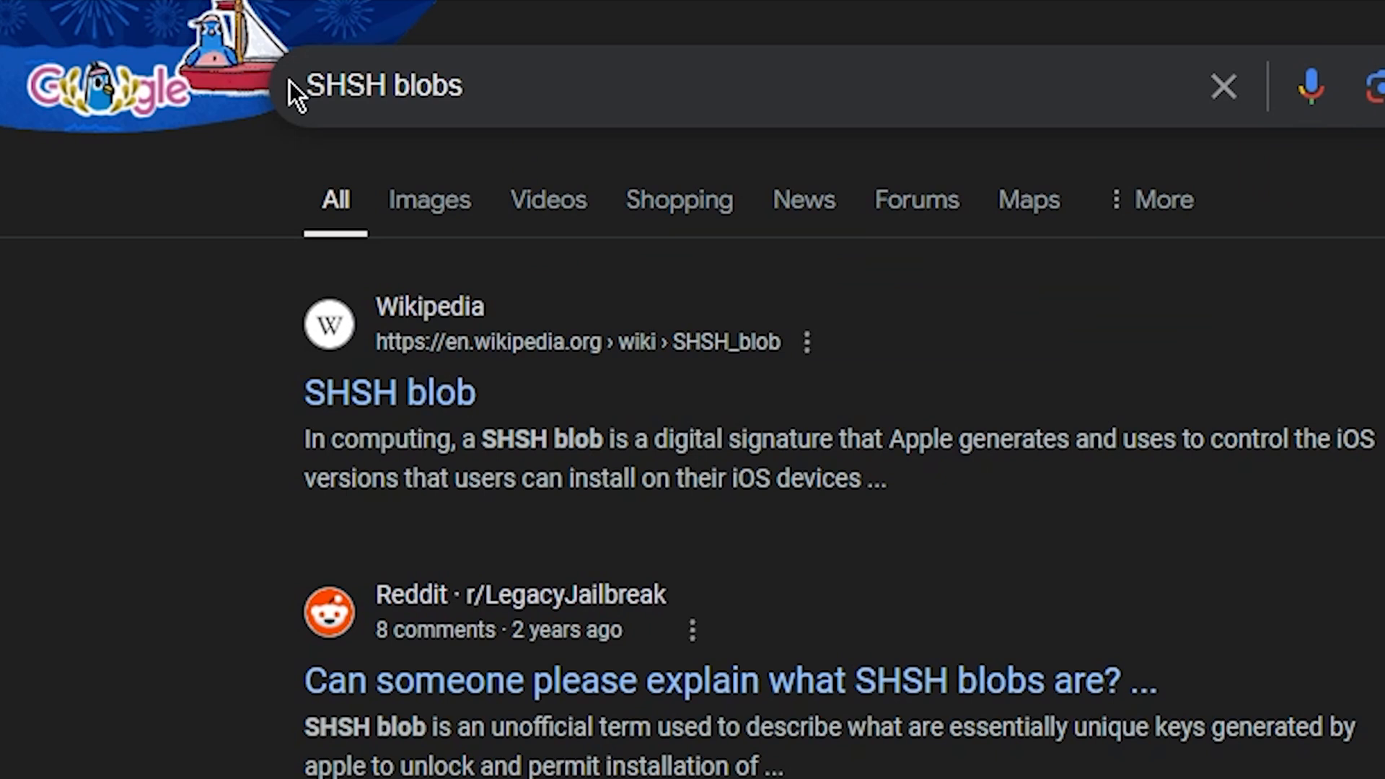
pyautogui.moveTo(435, 370)
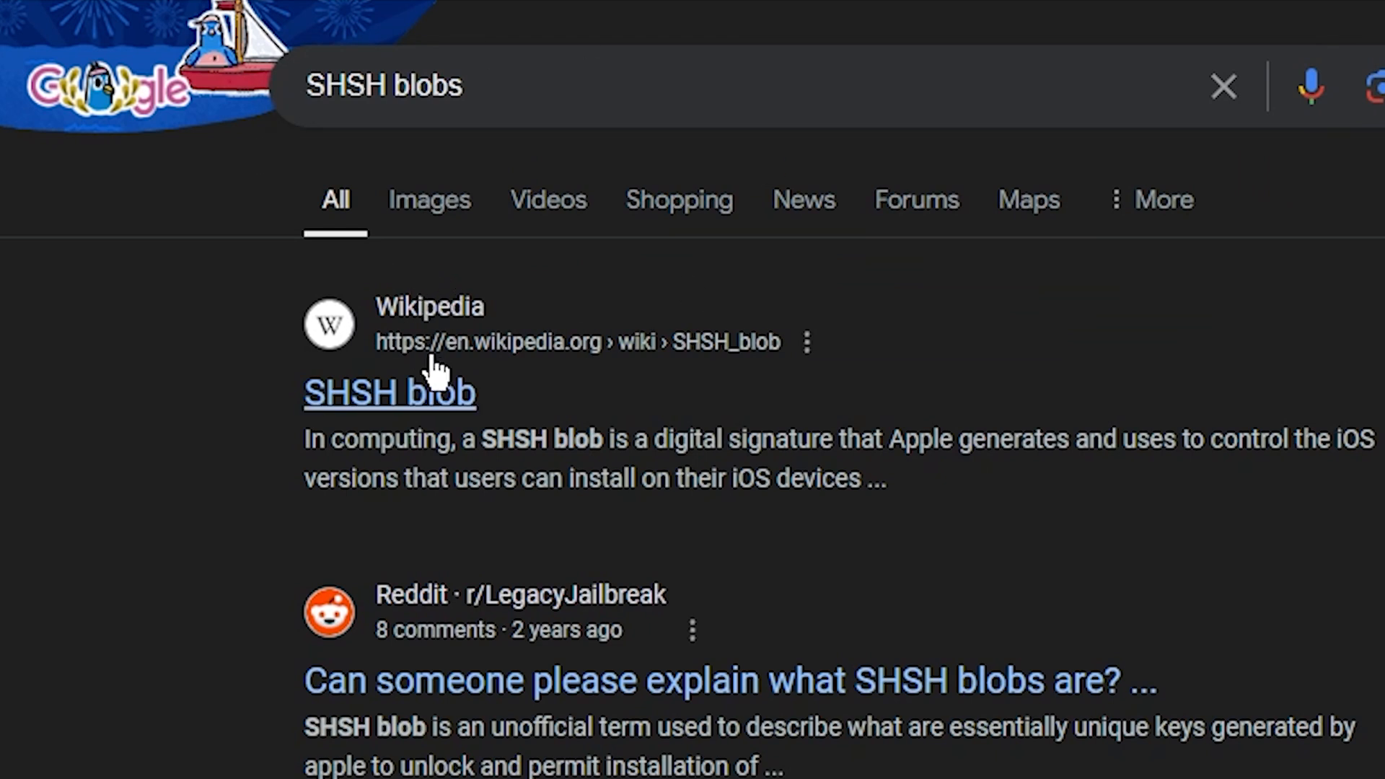
# Step: Open Wikipedia's 'SHSH blob' article and scroll down to Previous bypass methods
pyautogui.click(391, 393)
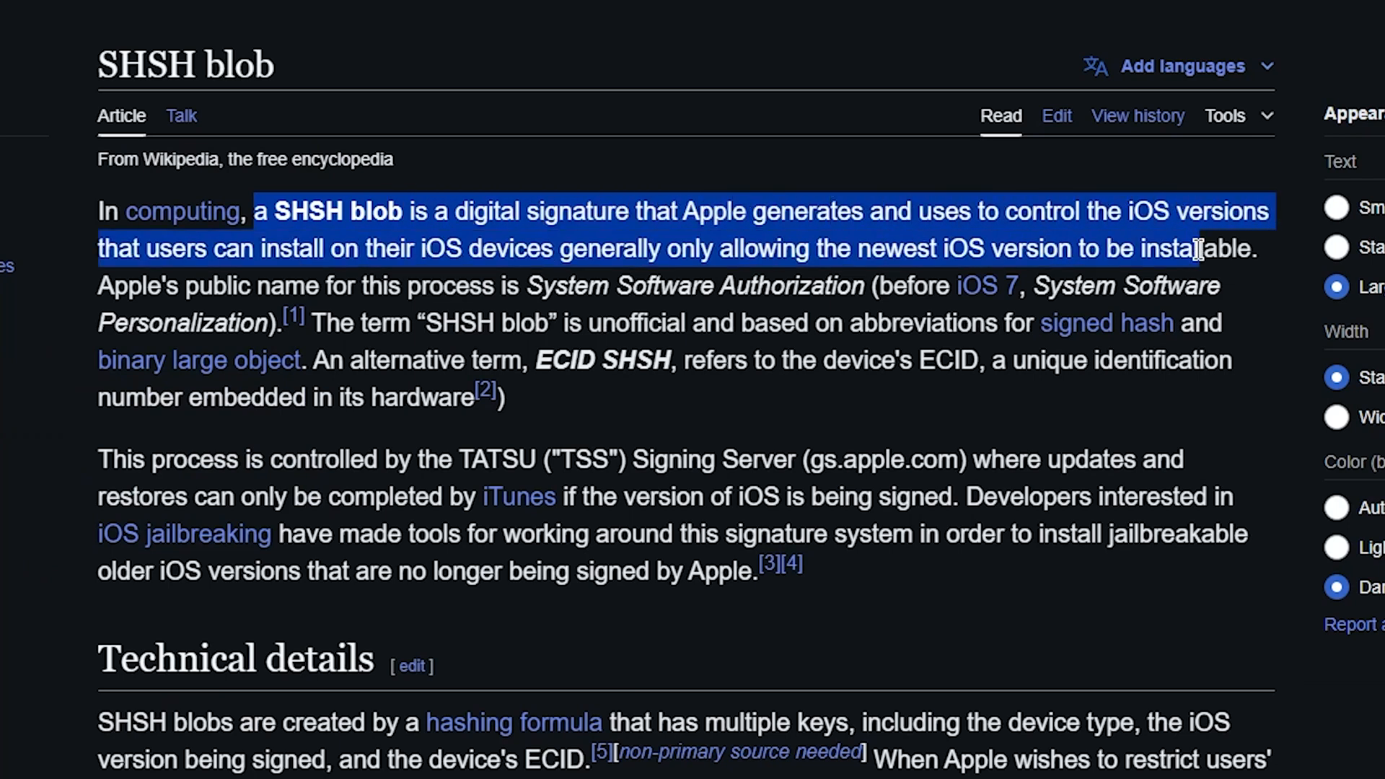
pyautogui.click(876, 285)
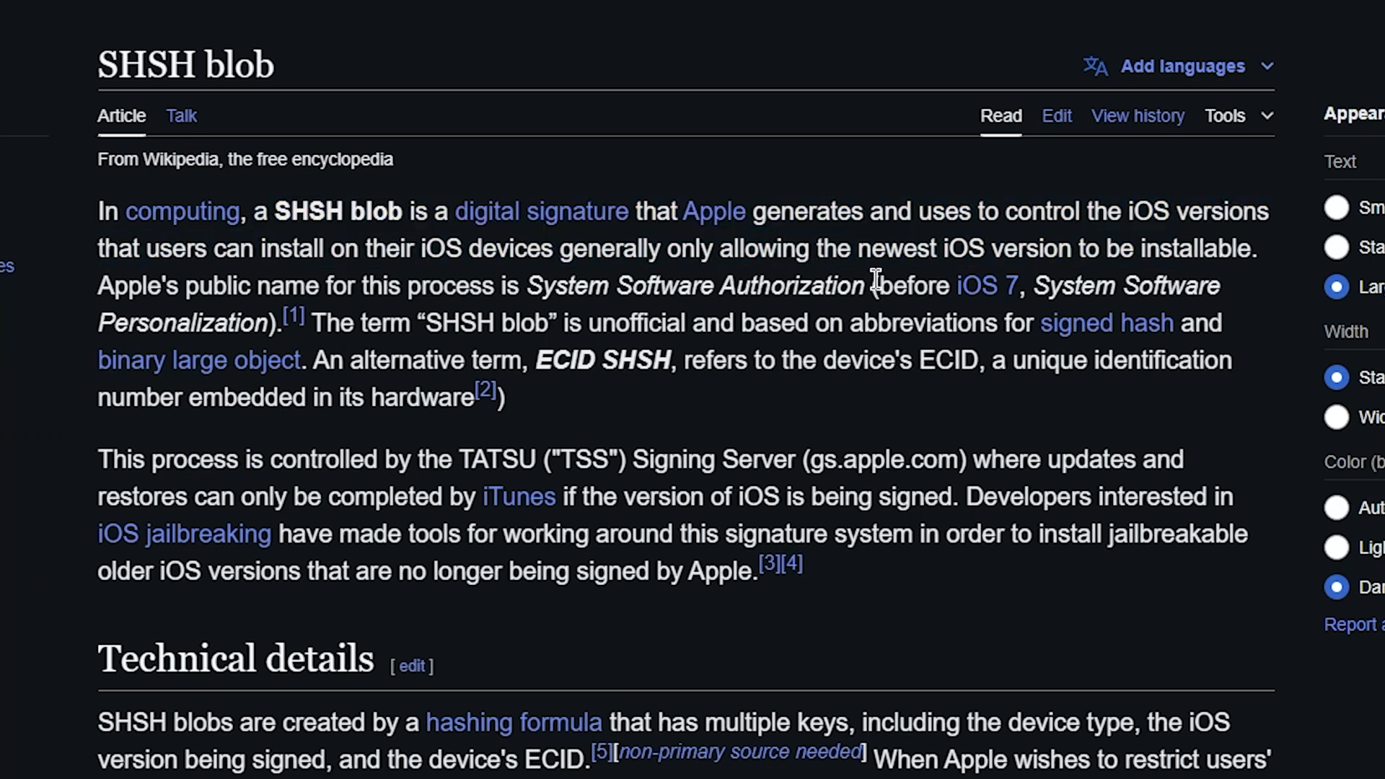
pyautogui.moveTo(1160, 348)
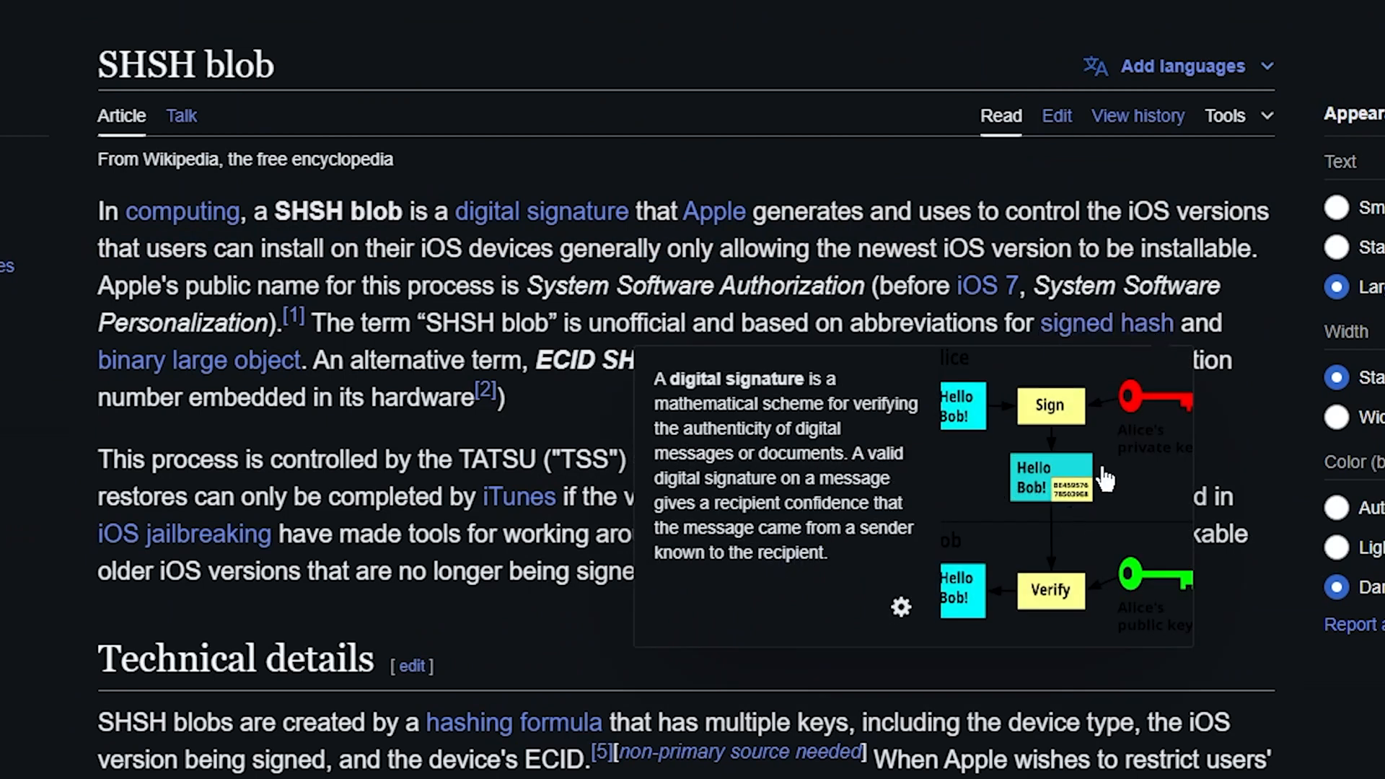
pyautogui.scroll(-3)
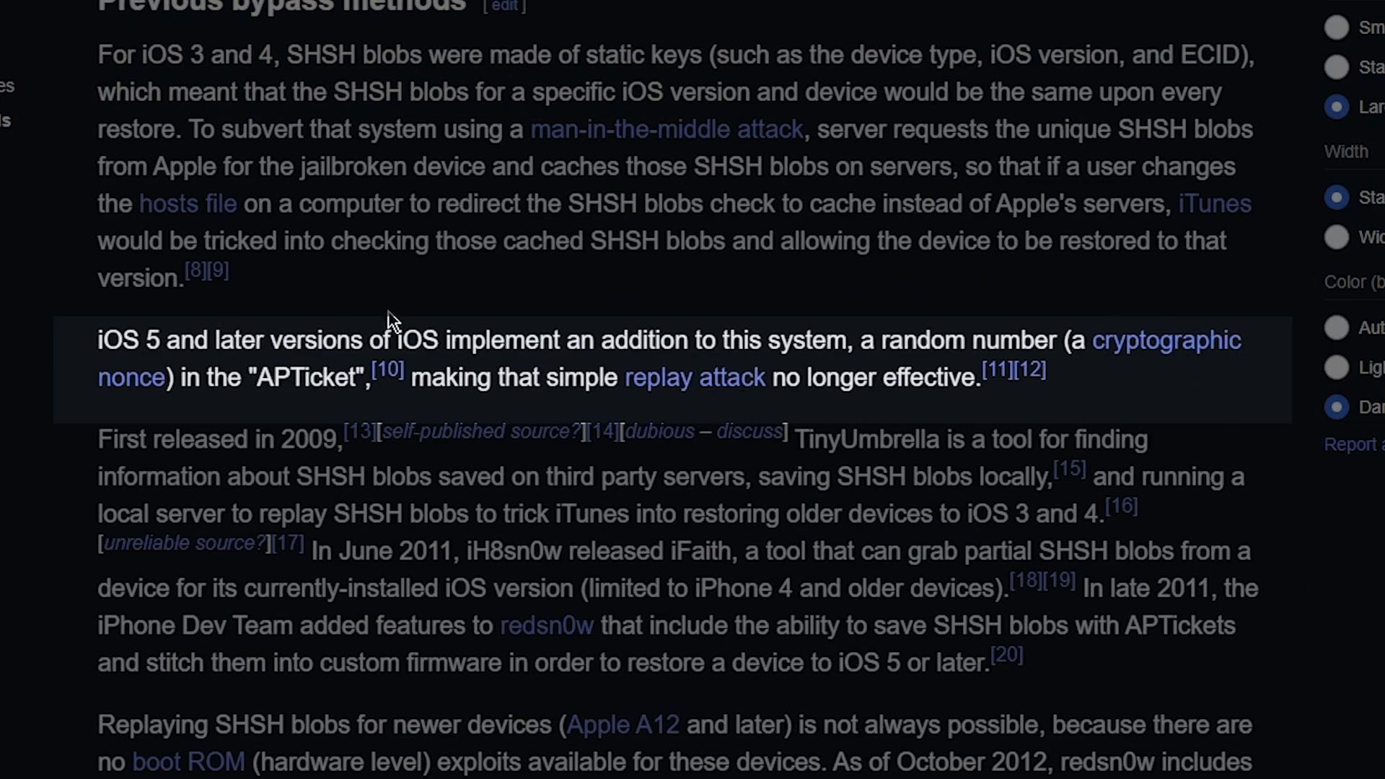
pyautogui.moveTo(969, 380)
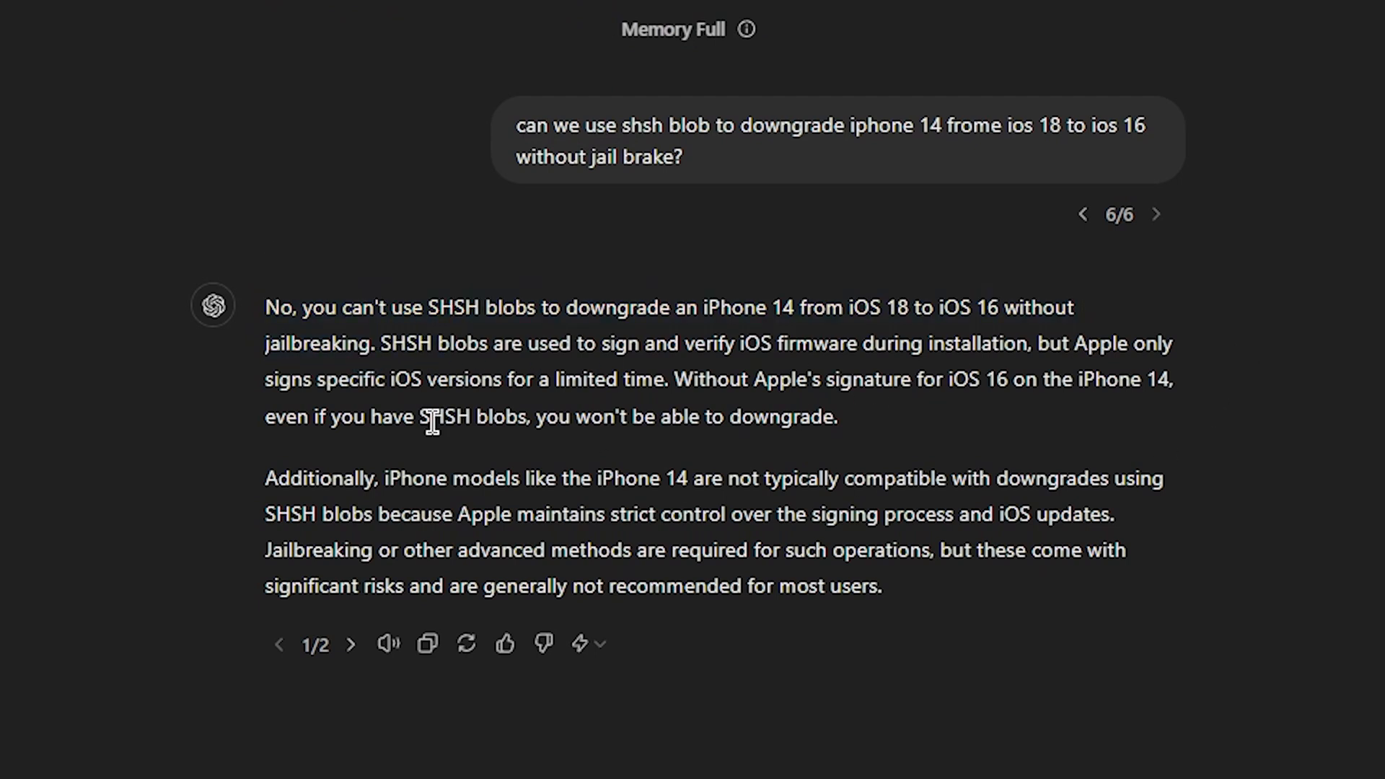
pyautogui.moveTo(265, 478); pyautogui.dragTo(424, 478)
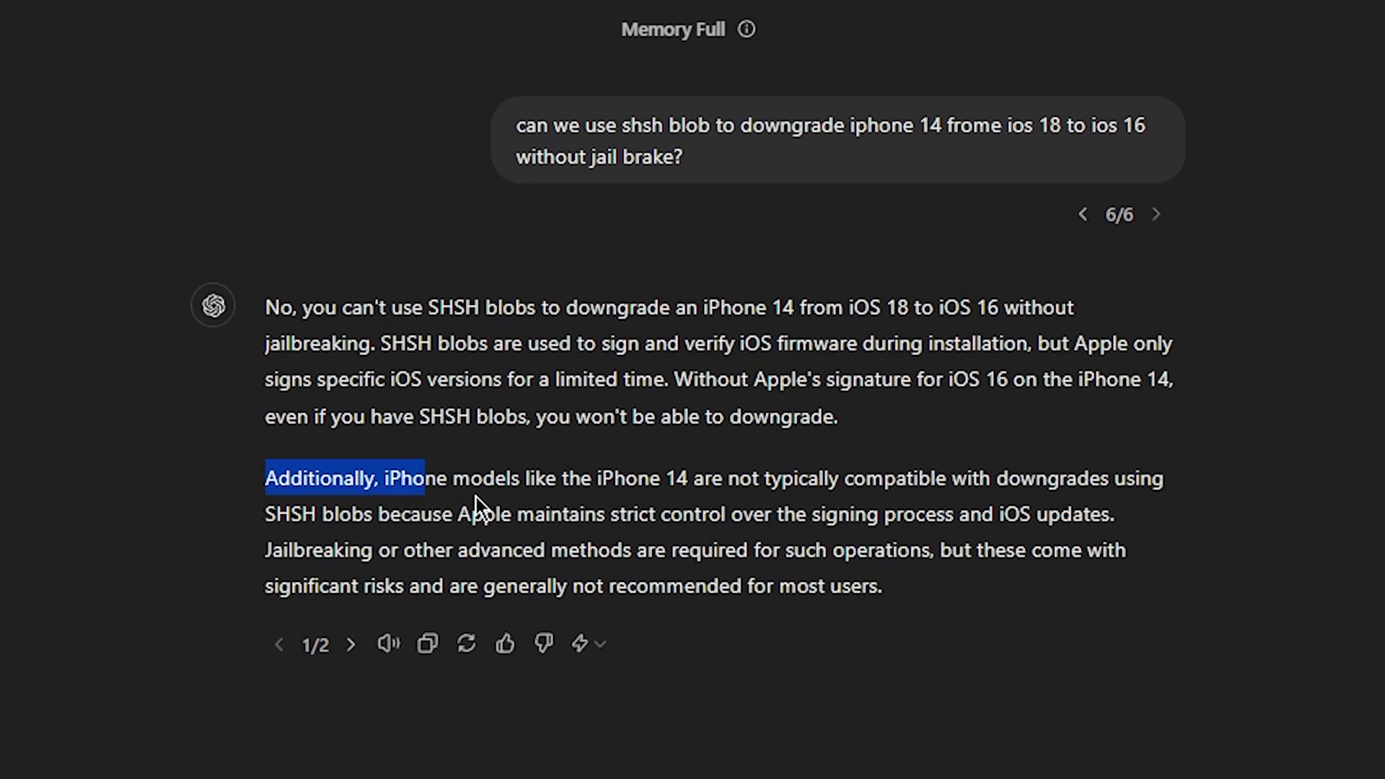
pyautogui.moveTo(422, 477); pyautogui.dragTo(857, 586)
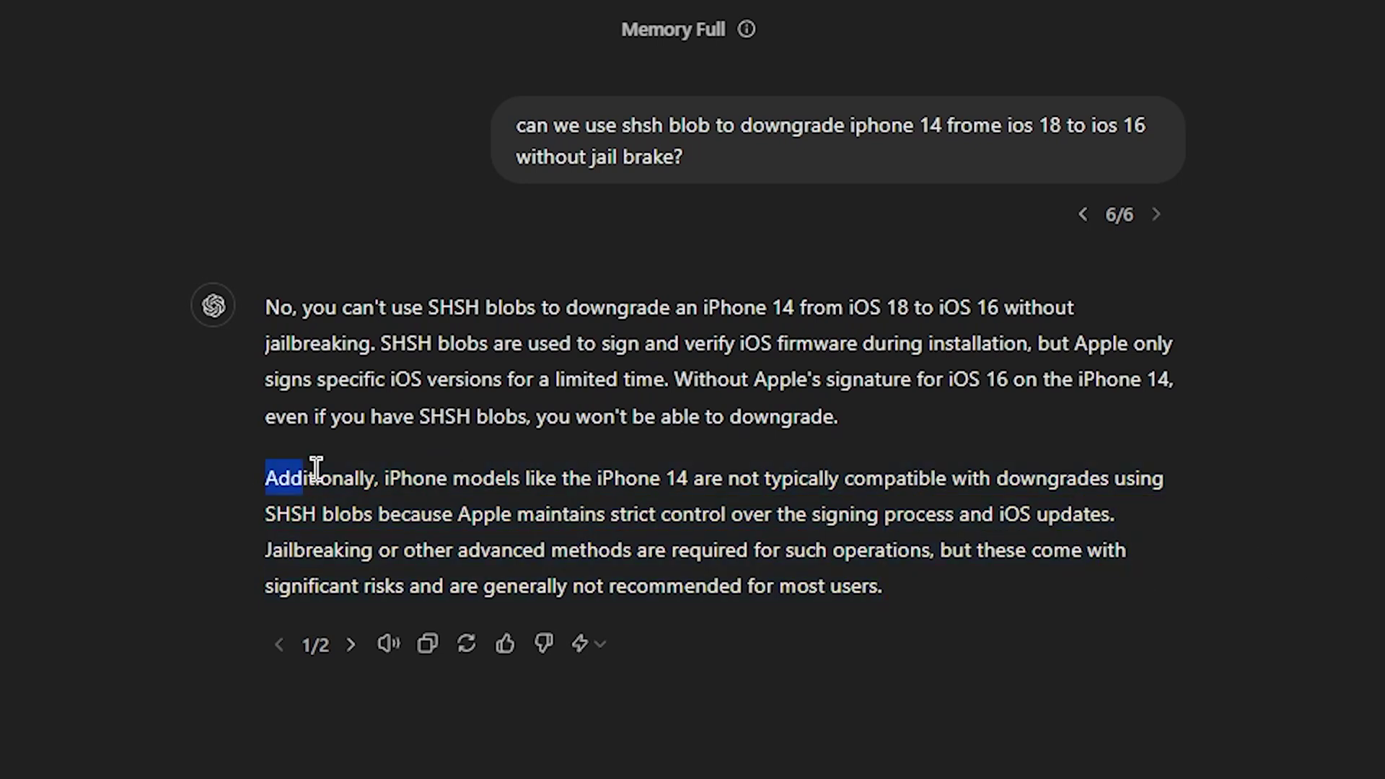
pyautogui.moveTo(300, 478); pyautogui.dragTo(632, 514)
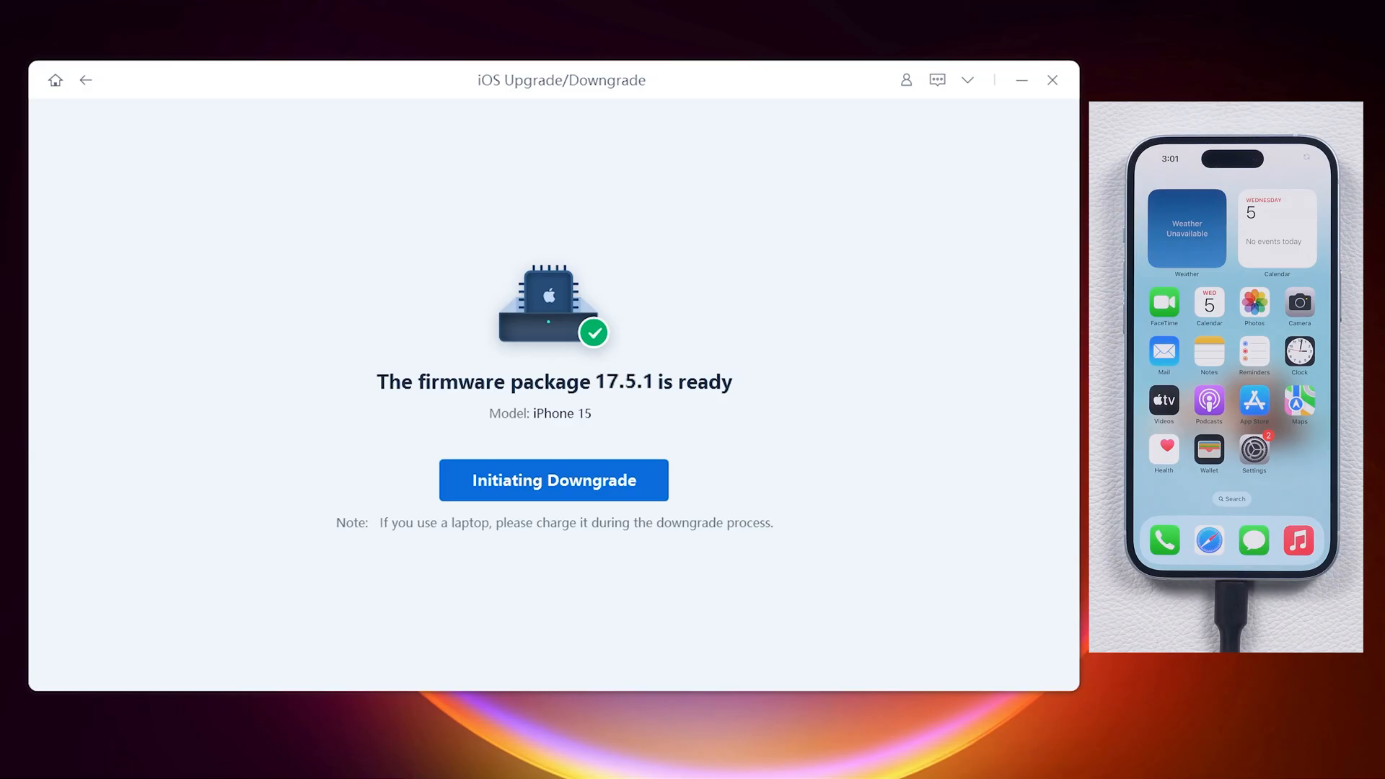
# Step: Start the iOS 17.5.1 downgrade with ReiBoot's 'Initiating Downgrade' button
pyautogui.click(554, 480)
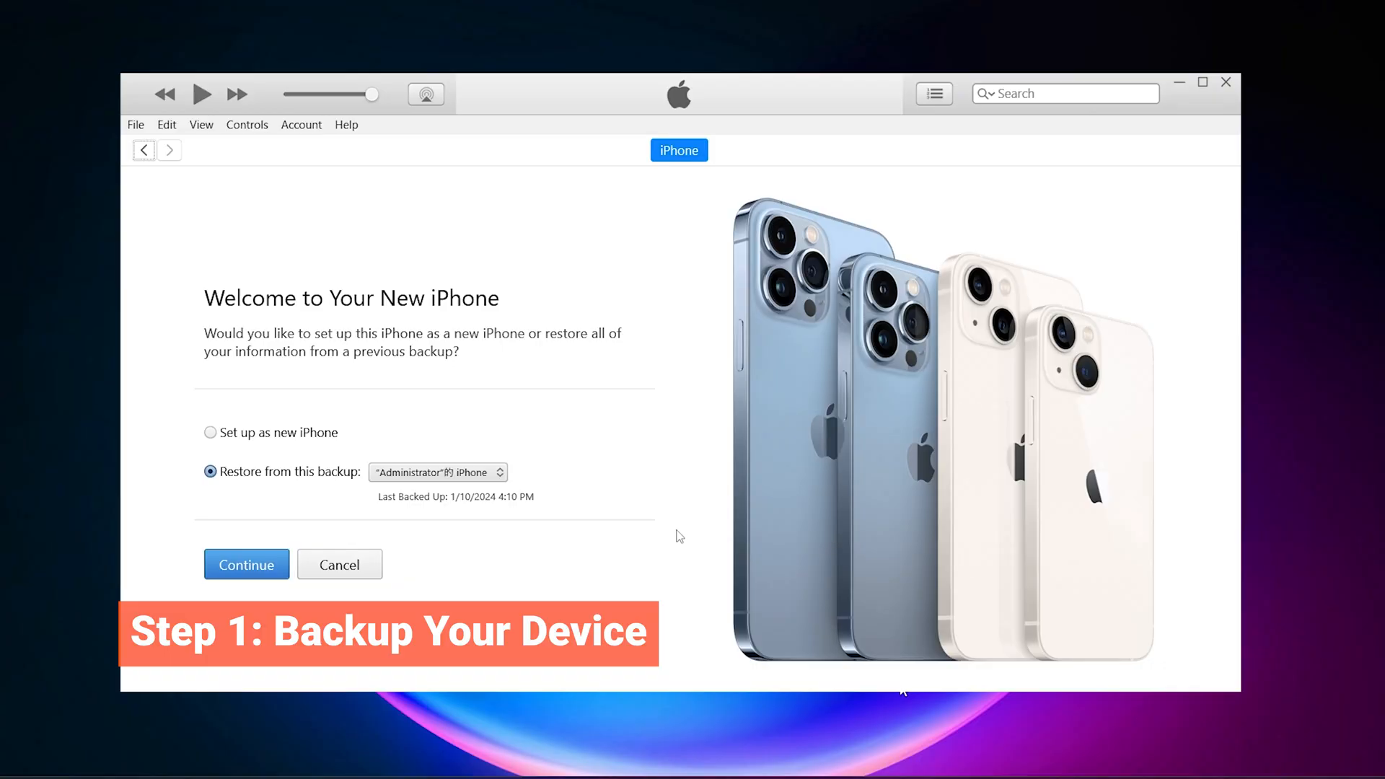
# Step: Set up the iPhone as new in iTunes and start a 'Back Up Now' backup
pyautogui.click(211, 432)
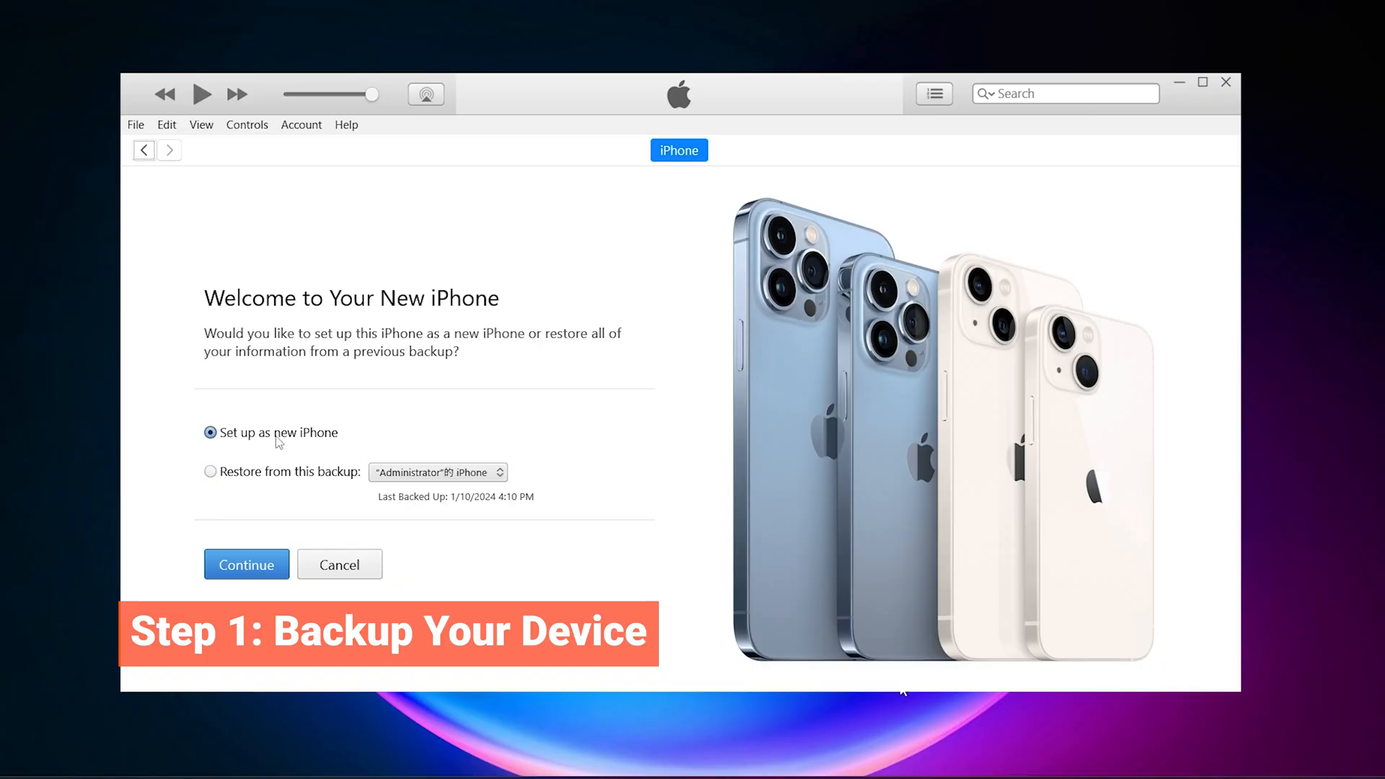
pyautogui.click(246, 564)
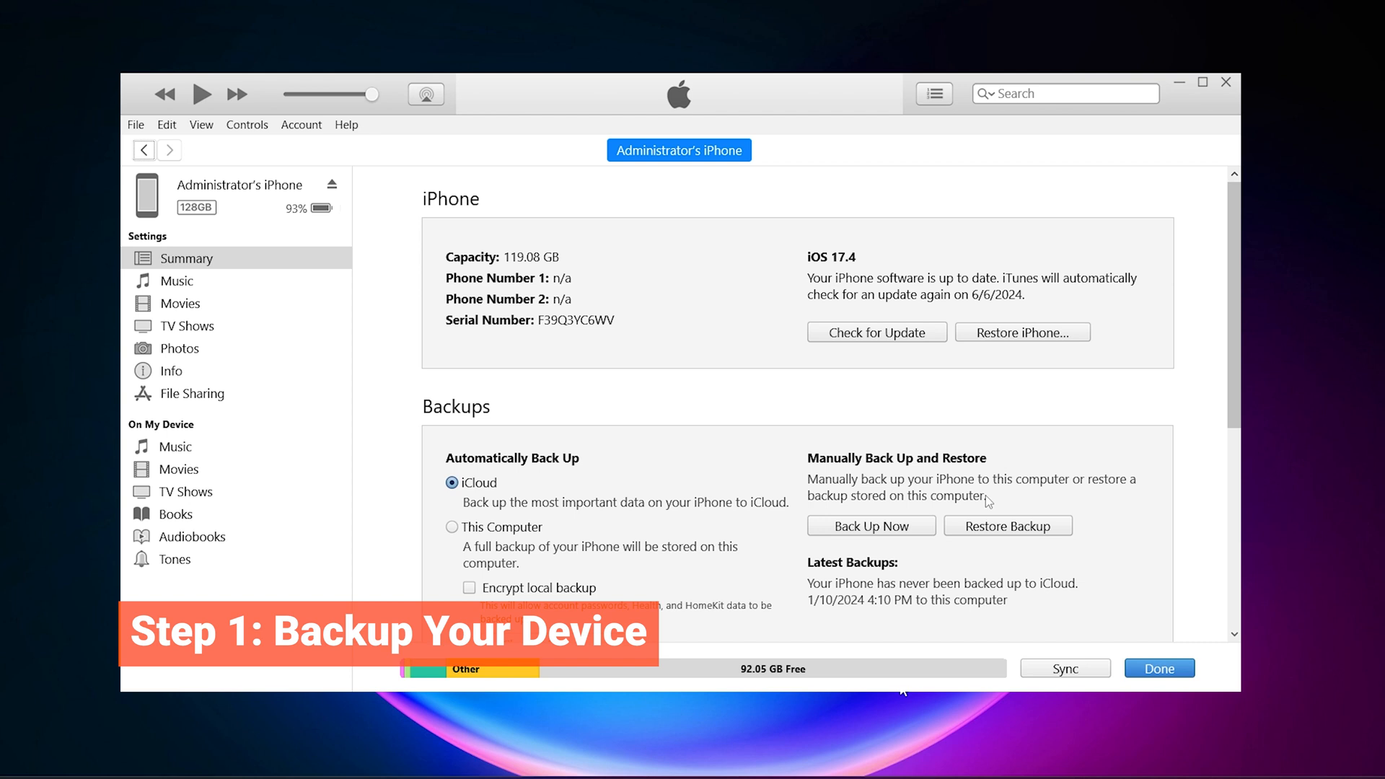
pyautogui.click(871, 526)
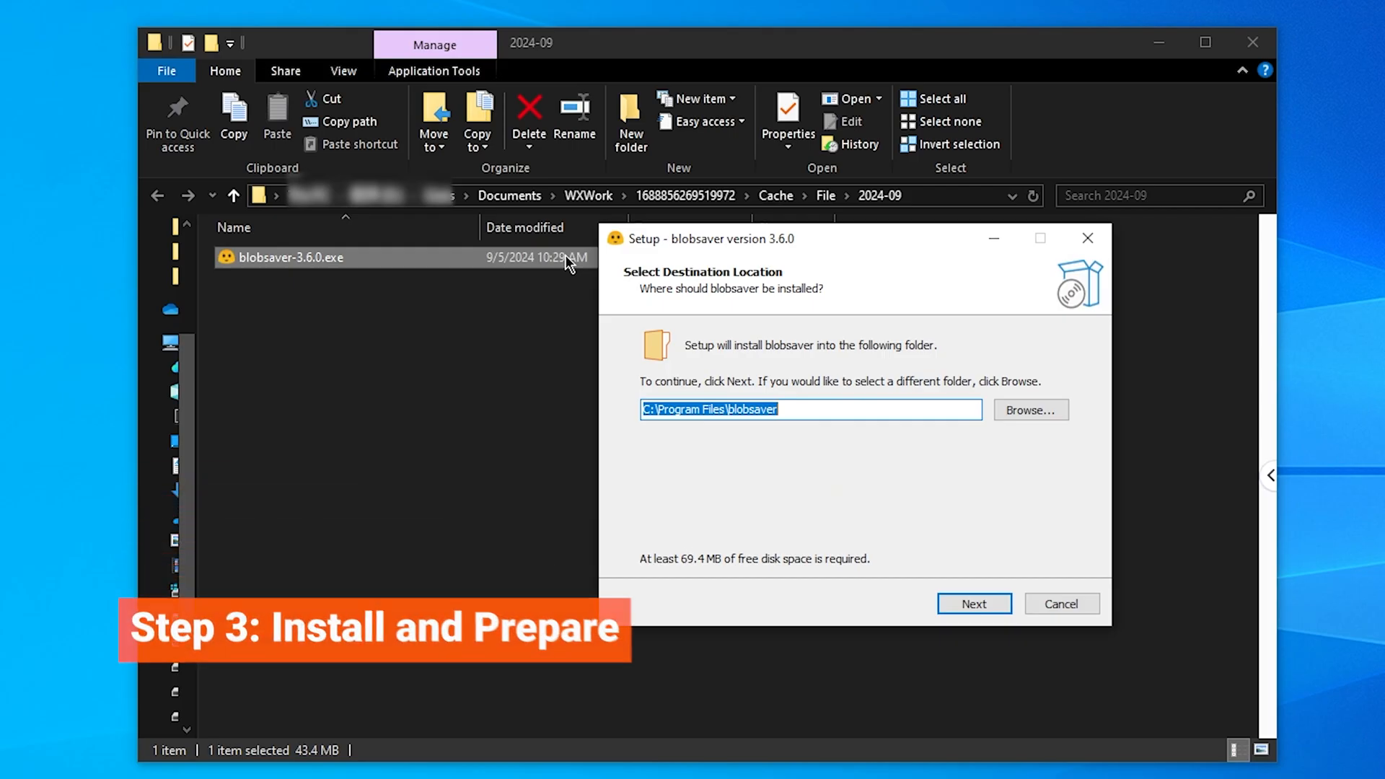
# Step: Install blobsaver 3.6.0 to C:\Program Files\blobsaver and exit setup
pyautogui.click(974, 603)
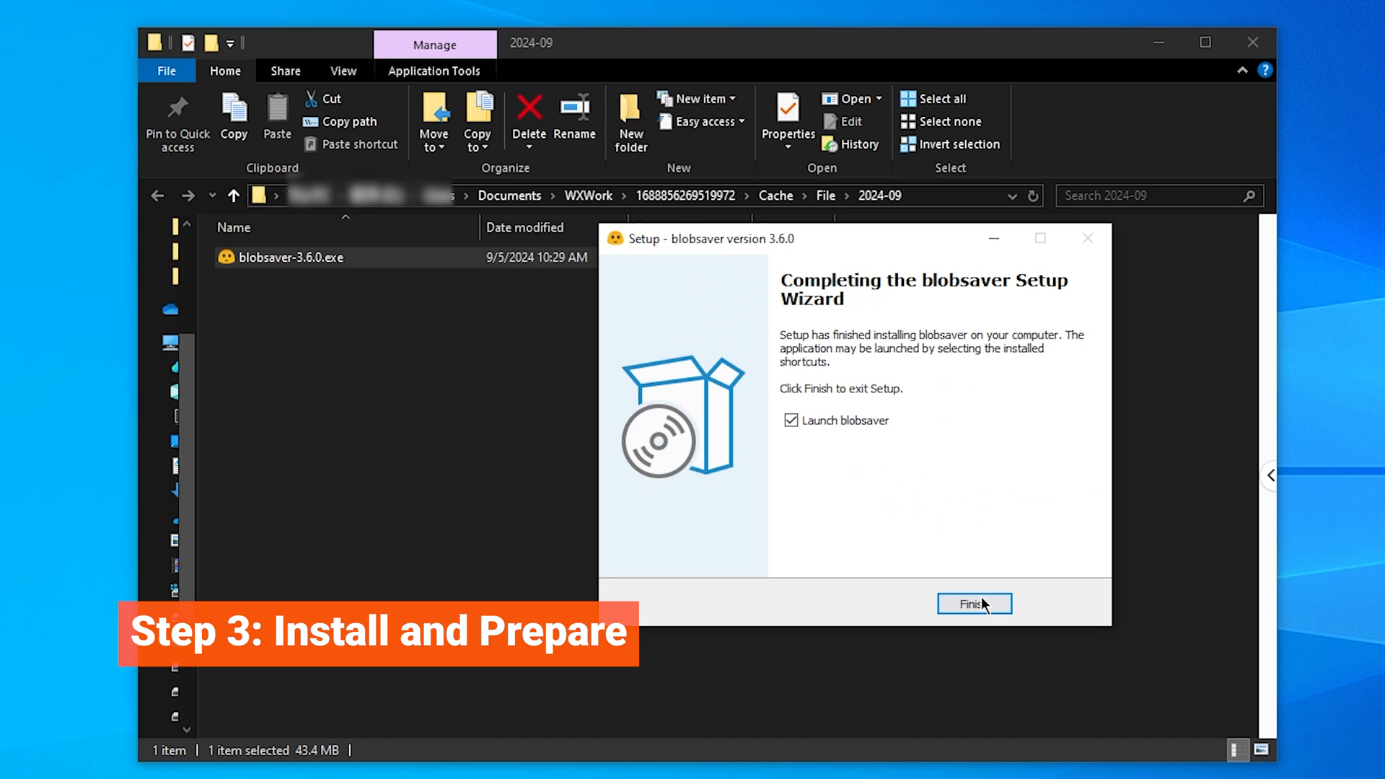
pyautogui.click(974, 603)
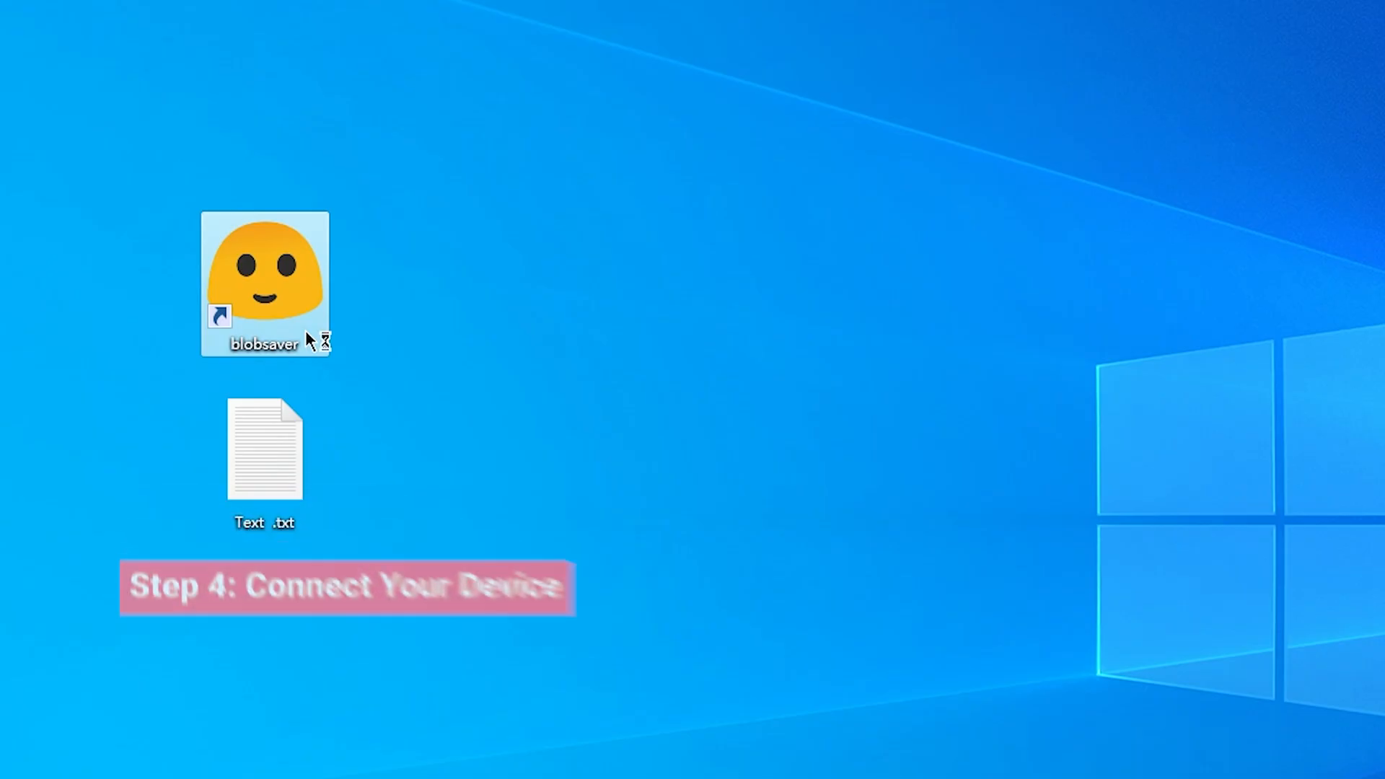
# Step: Launch blobsaver, fill in the iPhone 14's ECID and model, and enable Include Betas
pyautogui.doubleClick(264, 275)
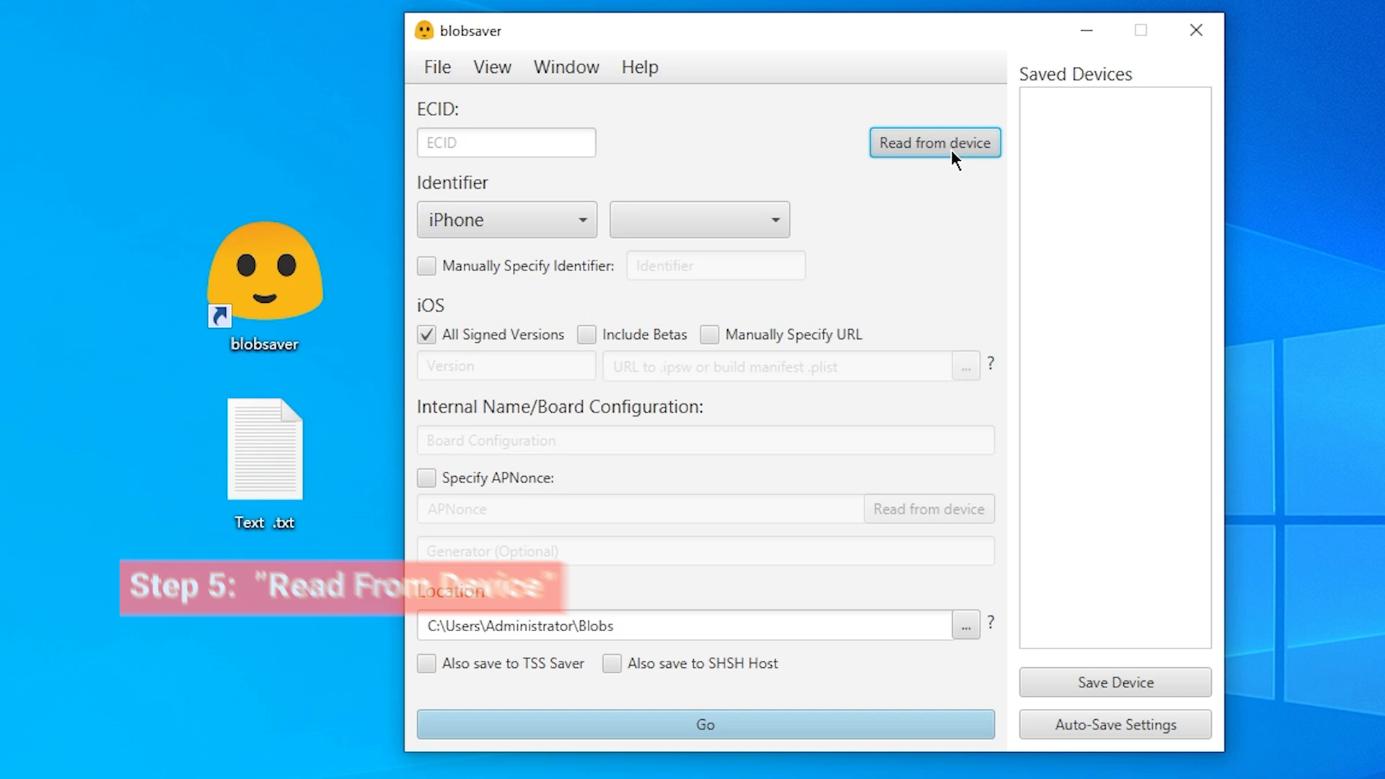
pyautogui.click(936, 143)
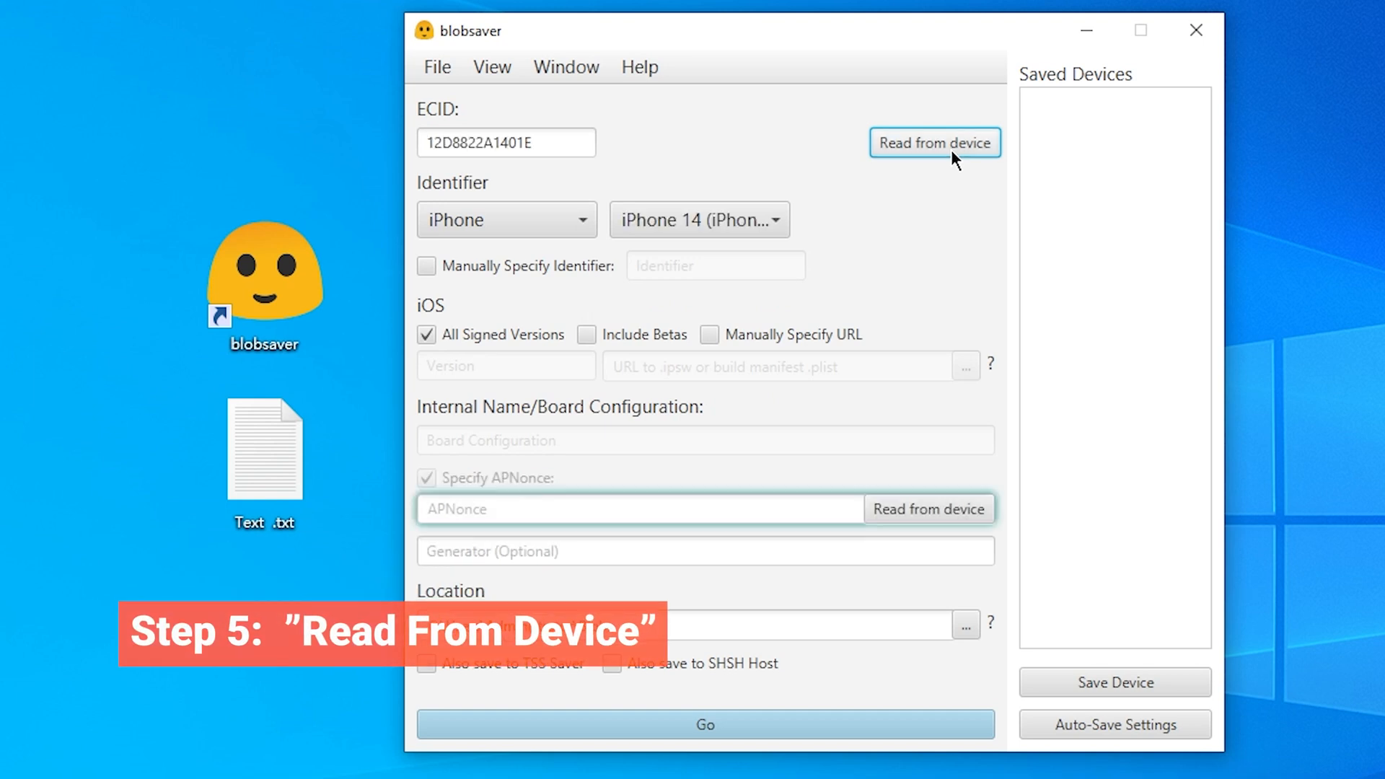
pyautogui.click(701, 220)
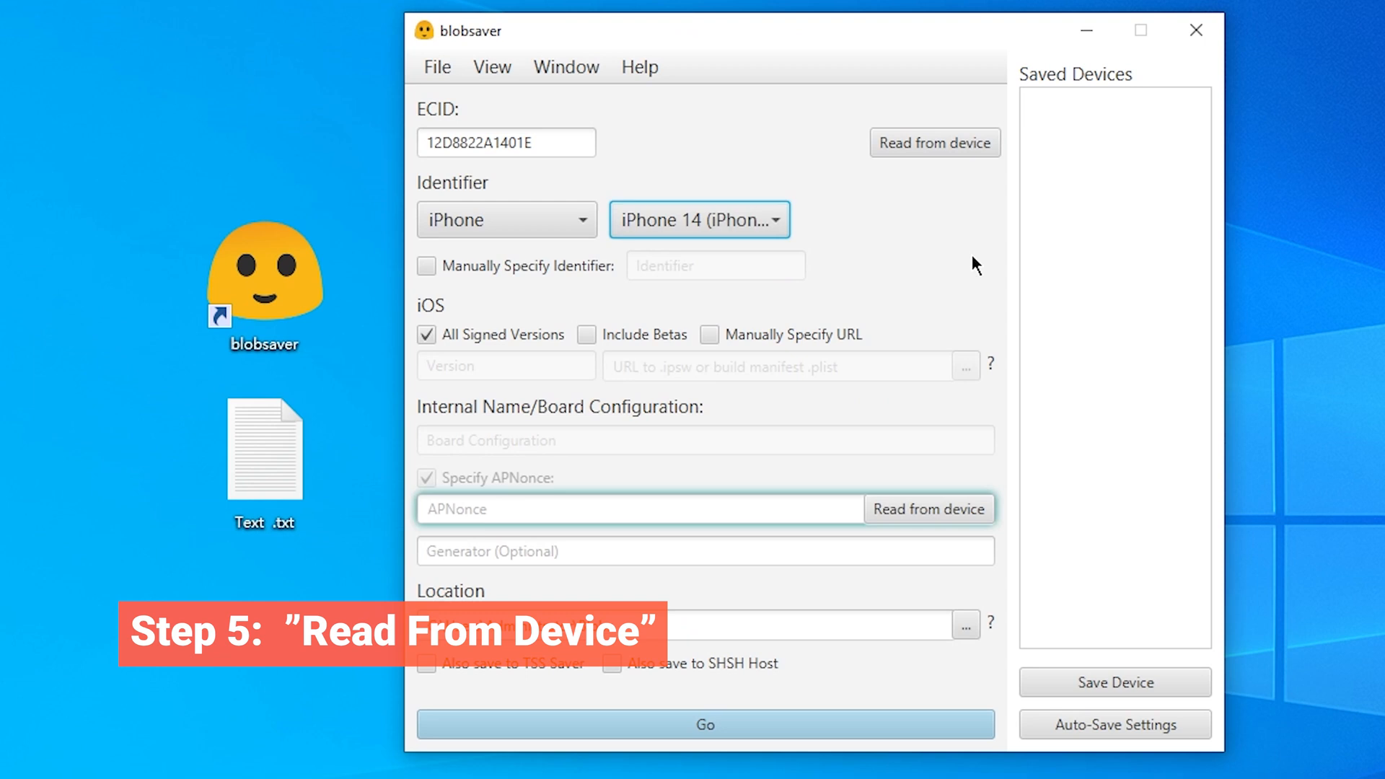
pyautogui.moveTo(633, 348)
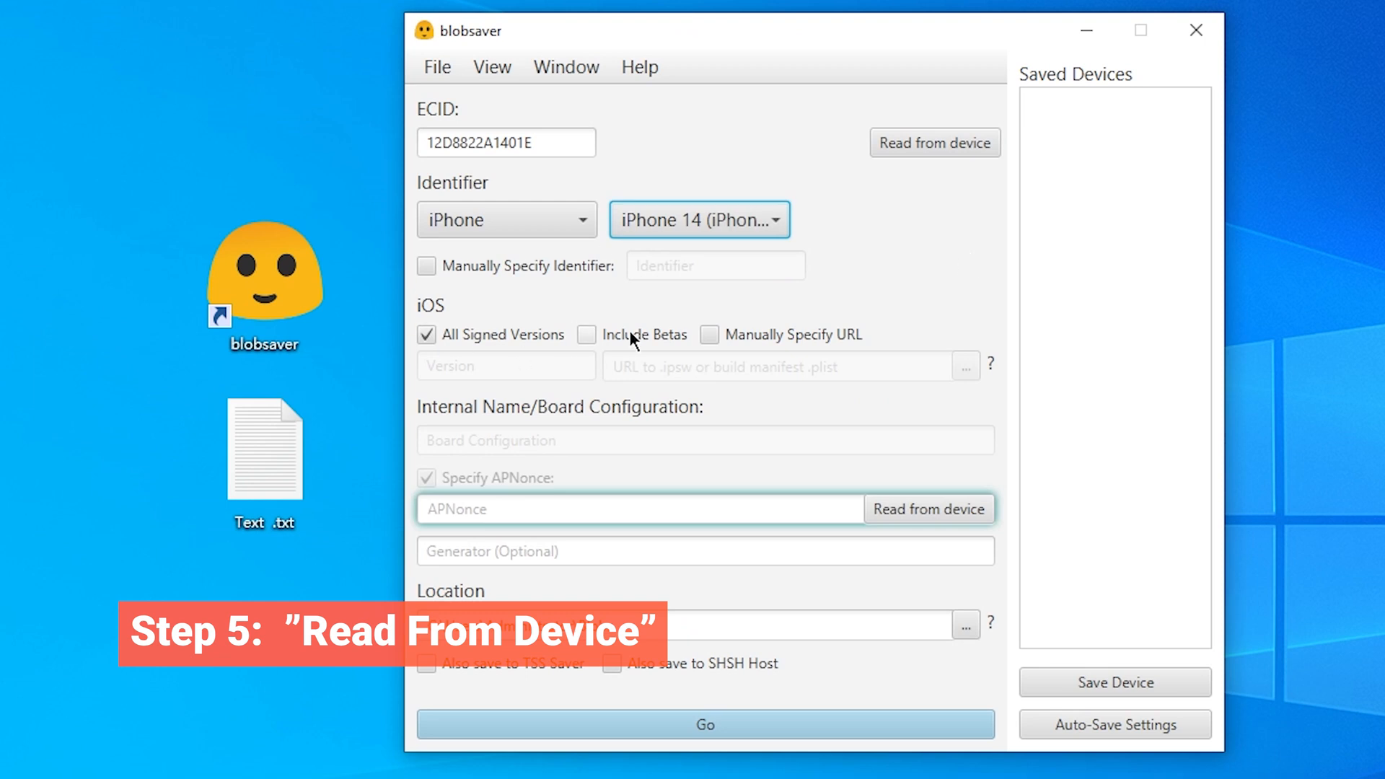
pyautogui.click(586, 334)
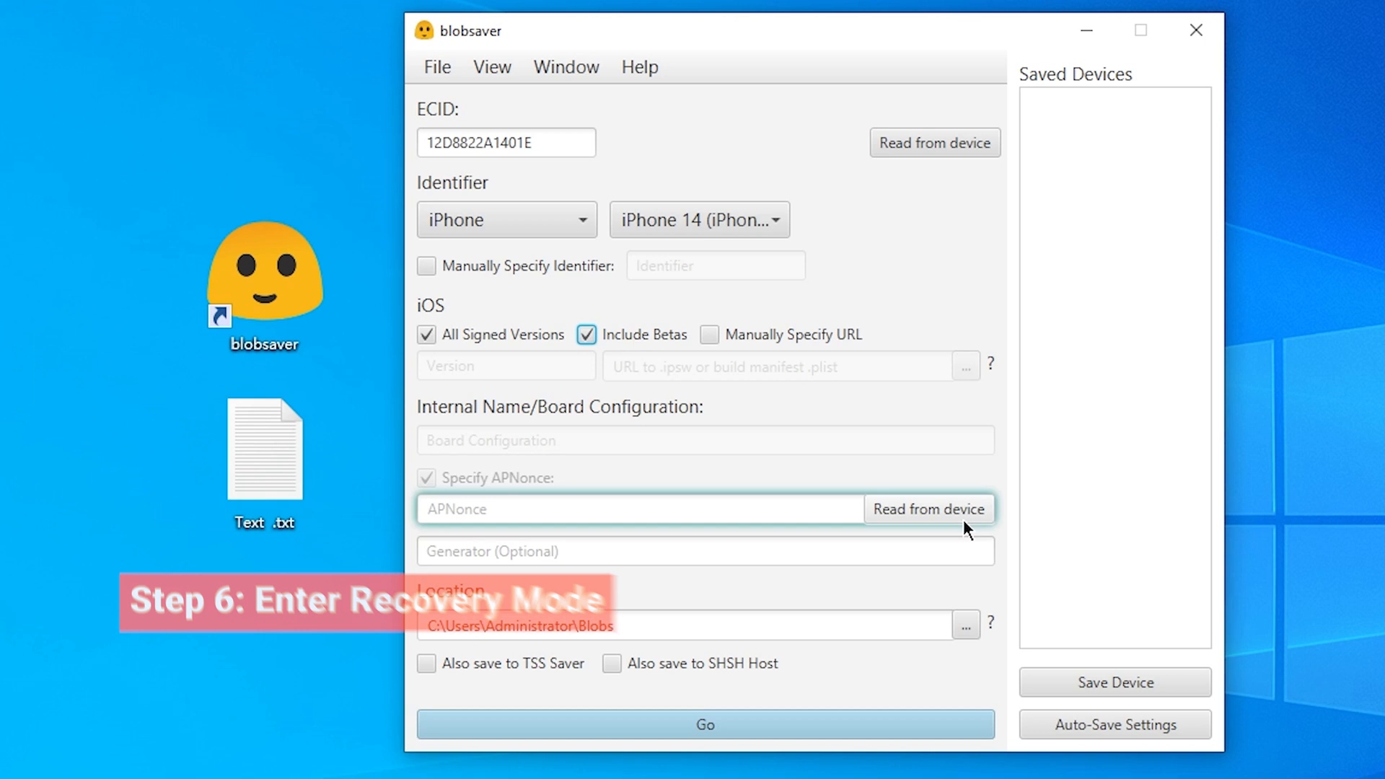
# Step: Read the iPhone's APNonce into blobsaver, confirming the recovery-mode prompt
pyautogui.click(930, 510)
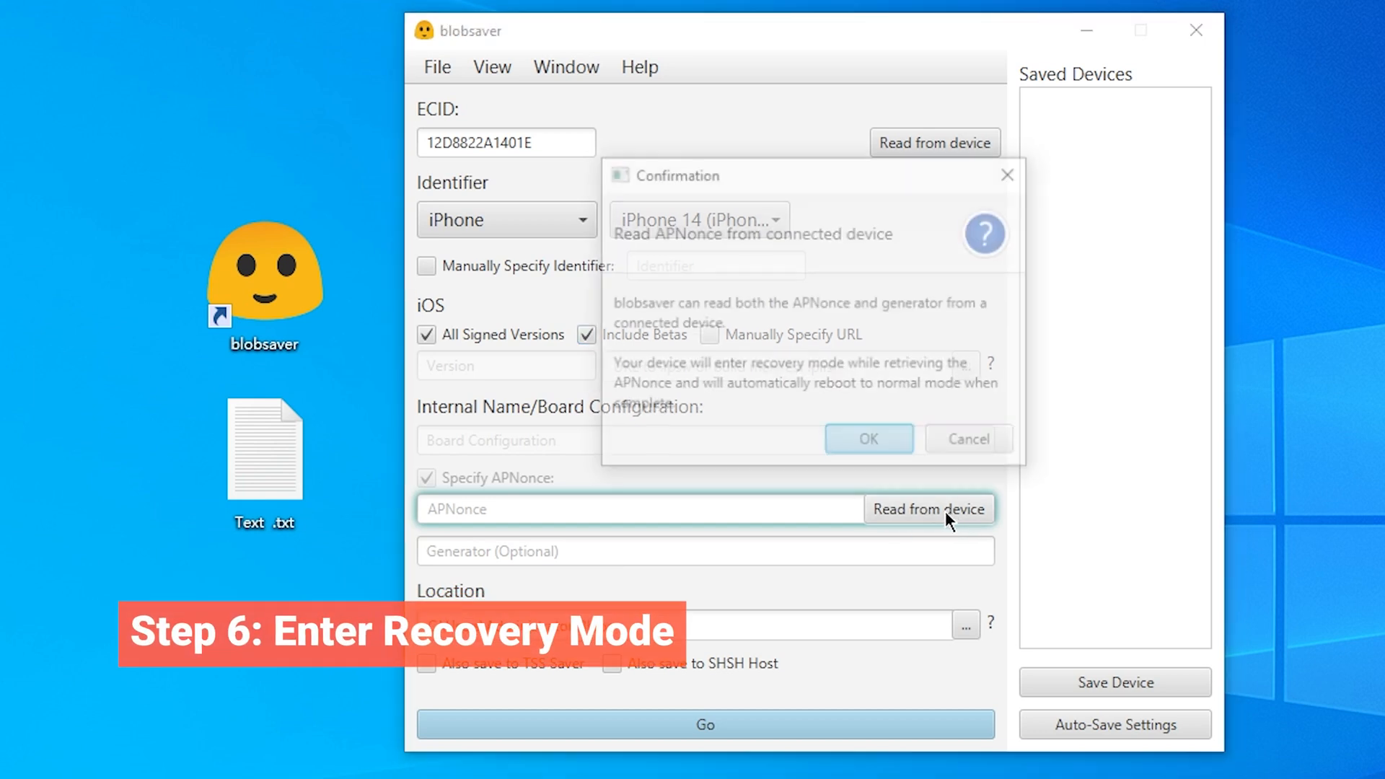
pyautogui.click(868, 439)
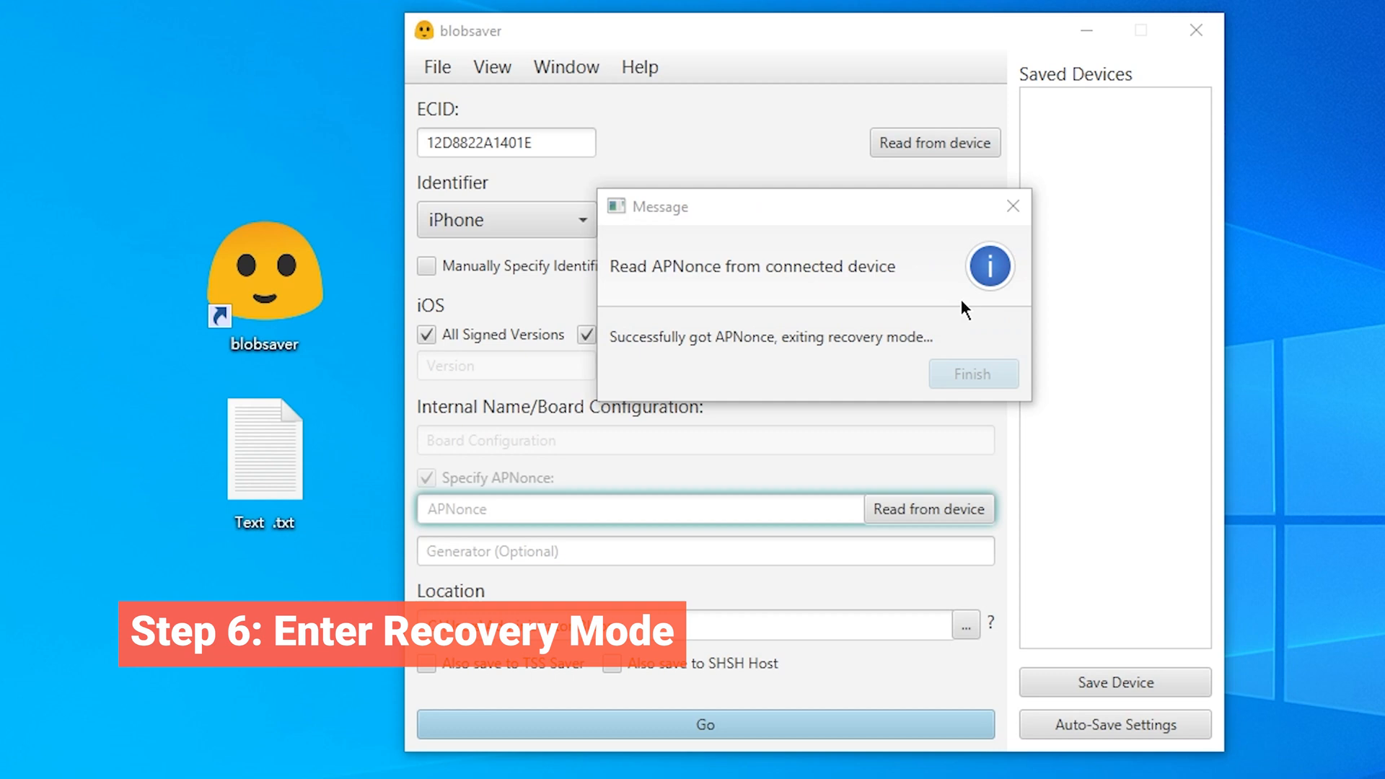
pyautogui.moveTo(929, 369)
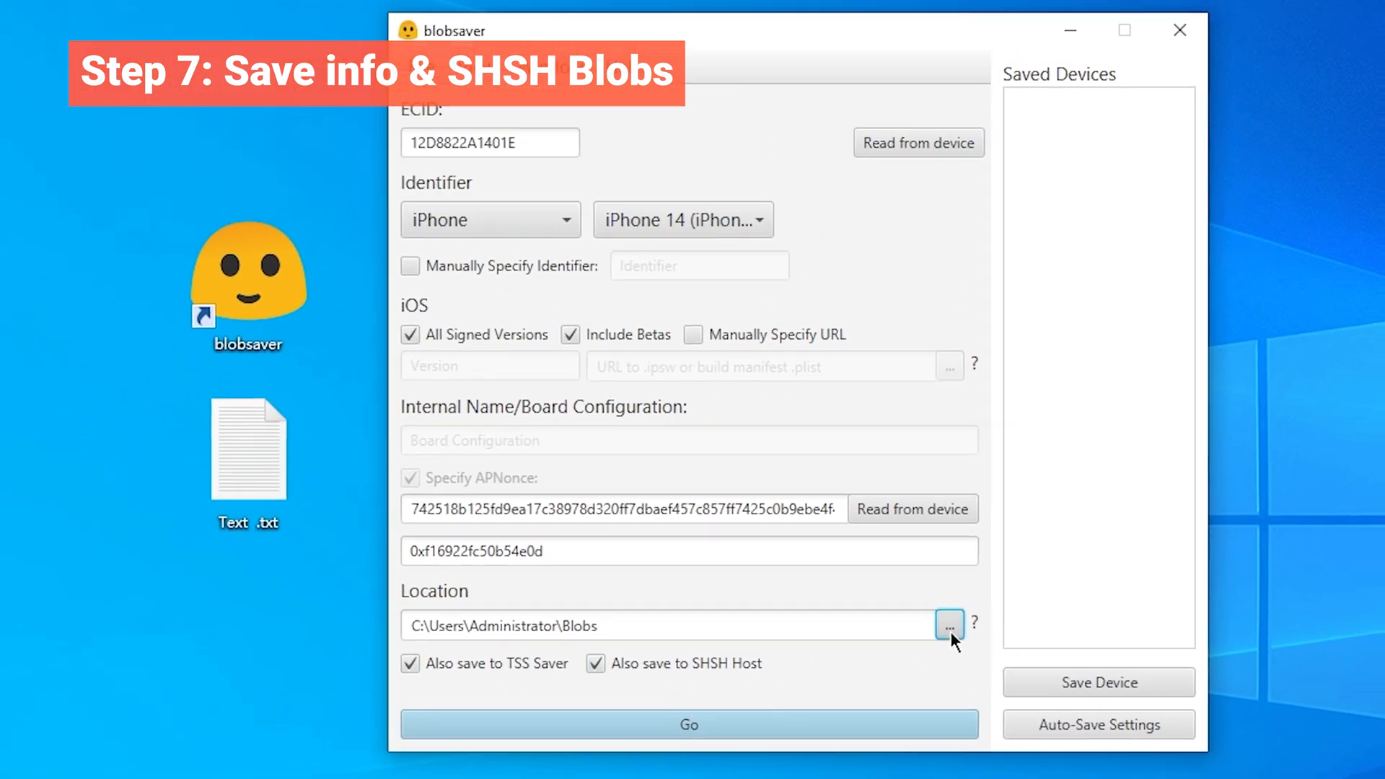
# Step: Set the blob save location to Desktop\music\SHSH BLOBS and save the blobs
pyautogui.click(950, 624)
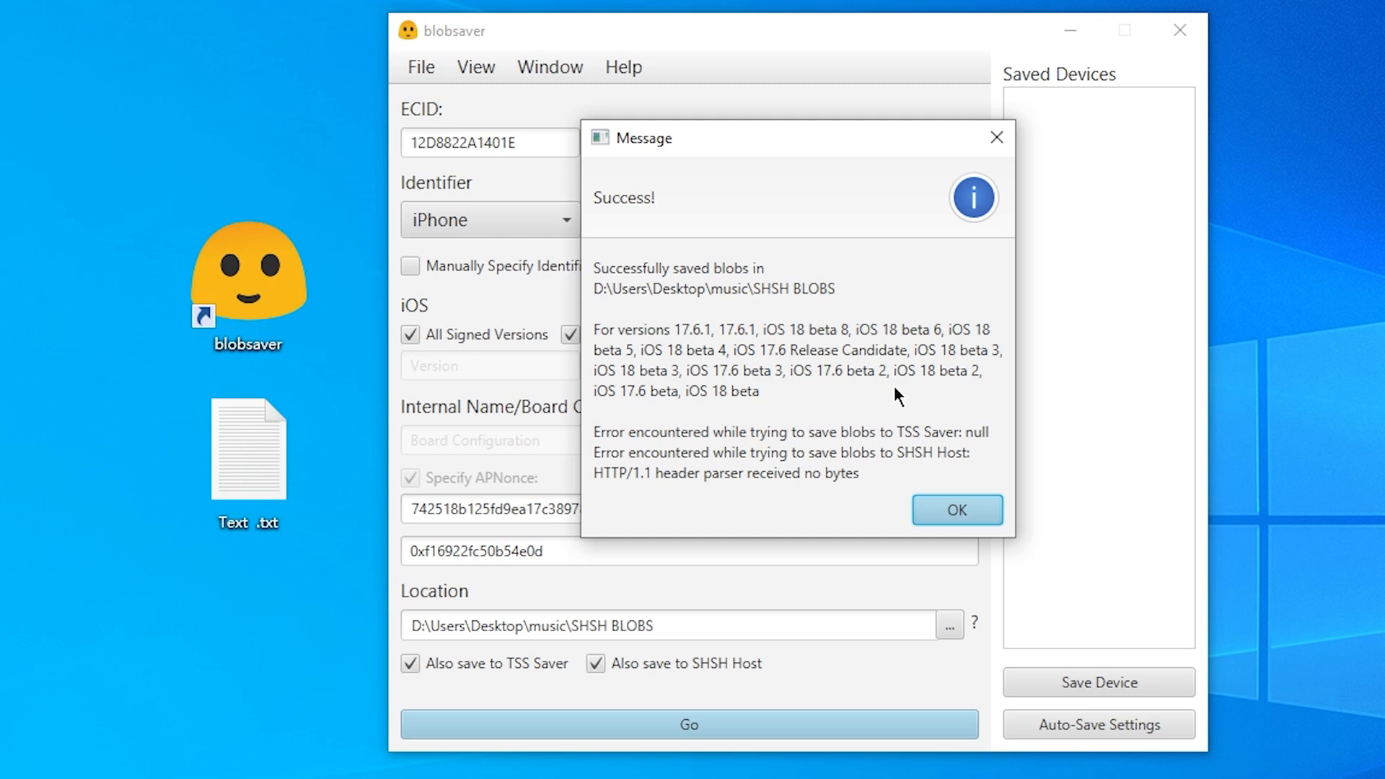
pyautogui.moveTo(660, 373)
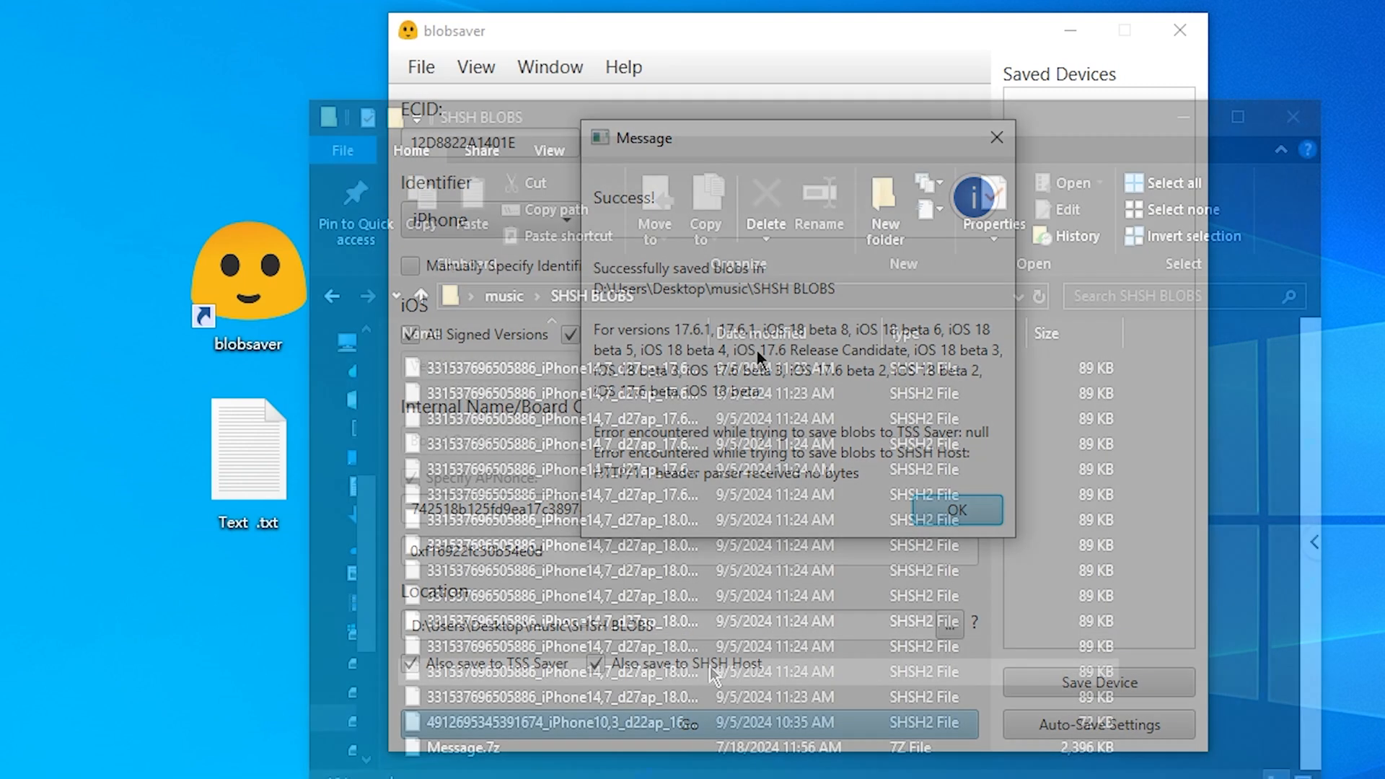
pyautogui.click(956, 510)
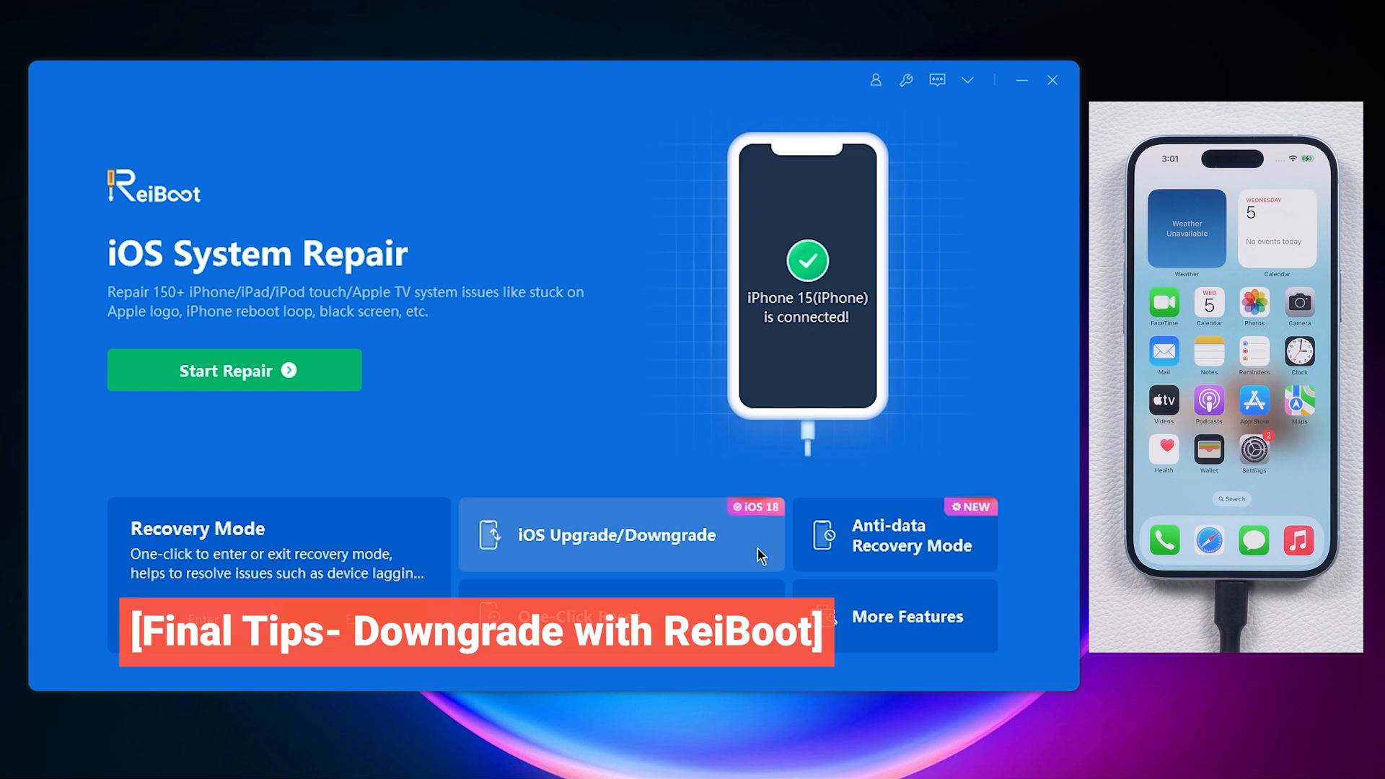
# Step: Download iOS 17.5.1 firmware in ReiBoot's Downgrade mode and start downgrading the iPhone 15
pyautogui.click(622, 535)
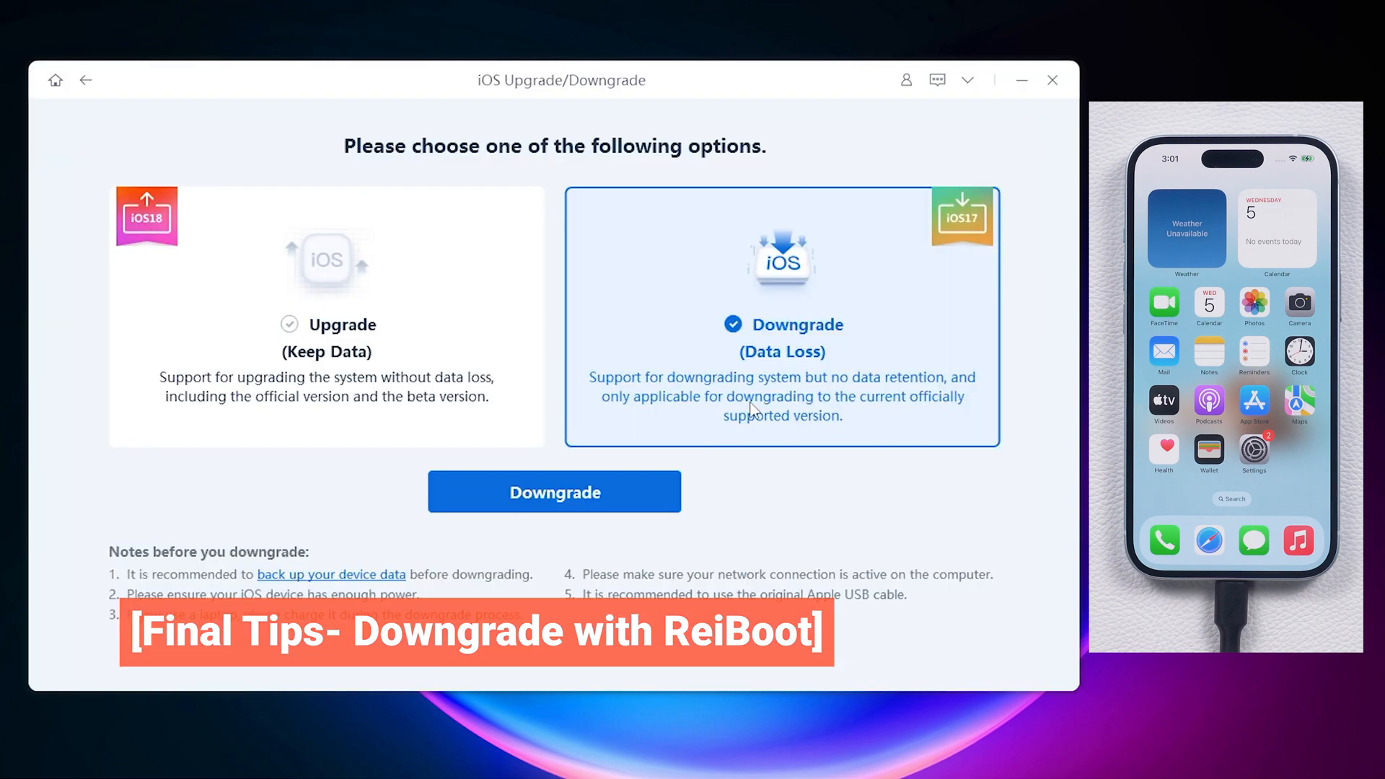
pyautogui.moveTo(659, 503)
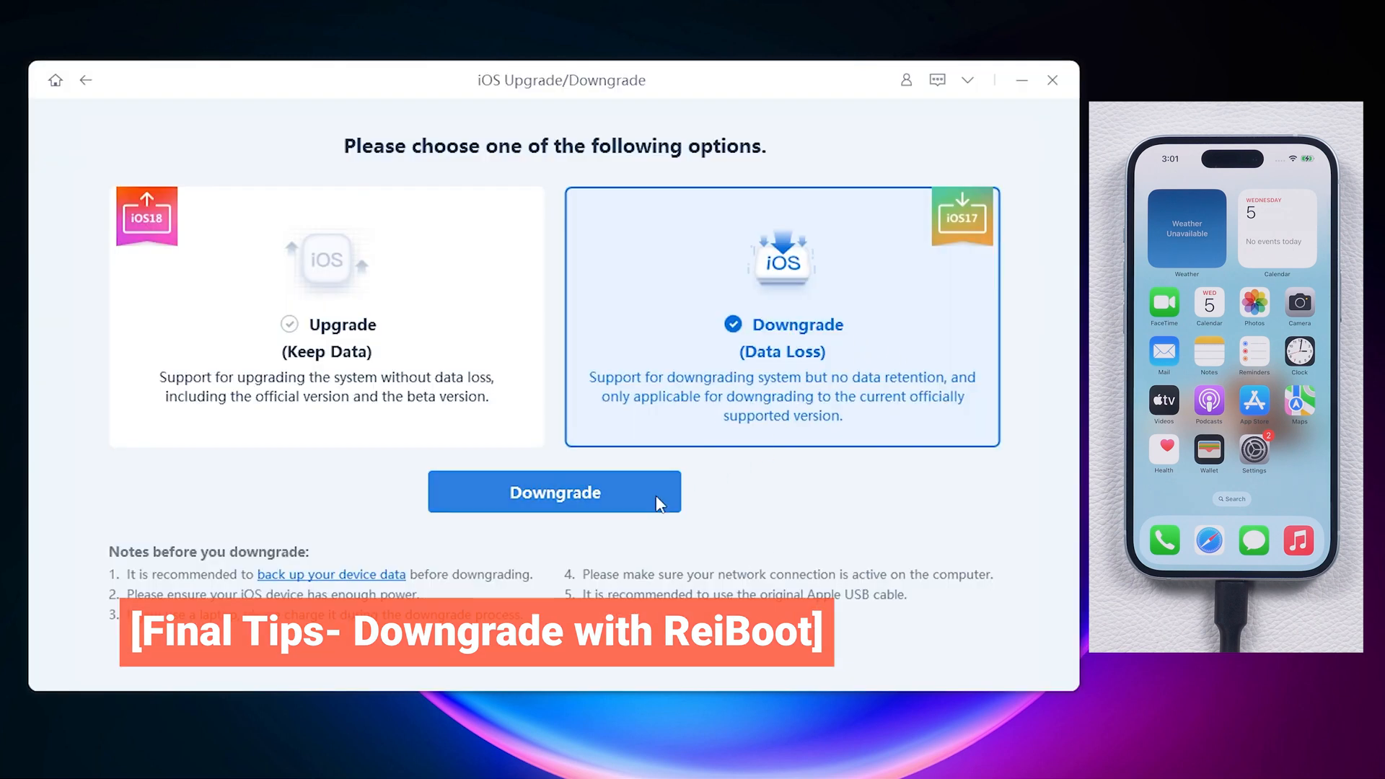
pyautogui.click(555, 492)
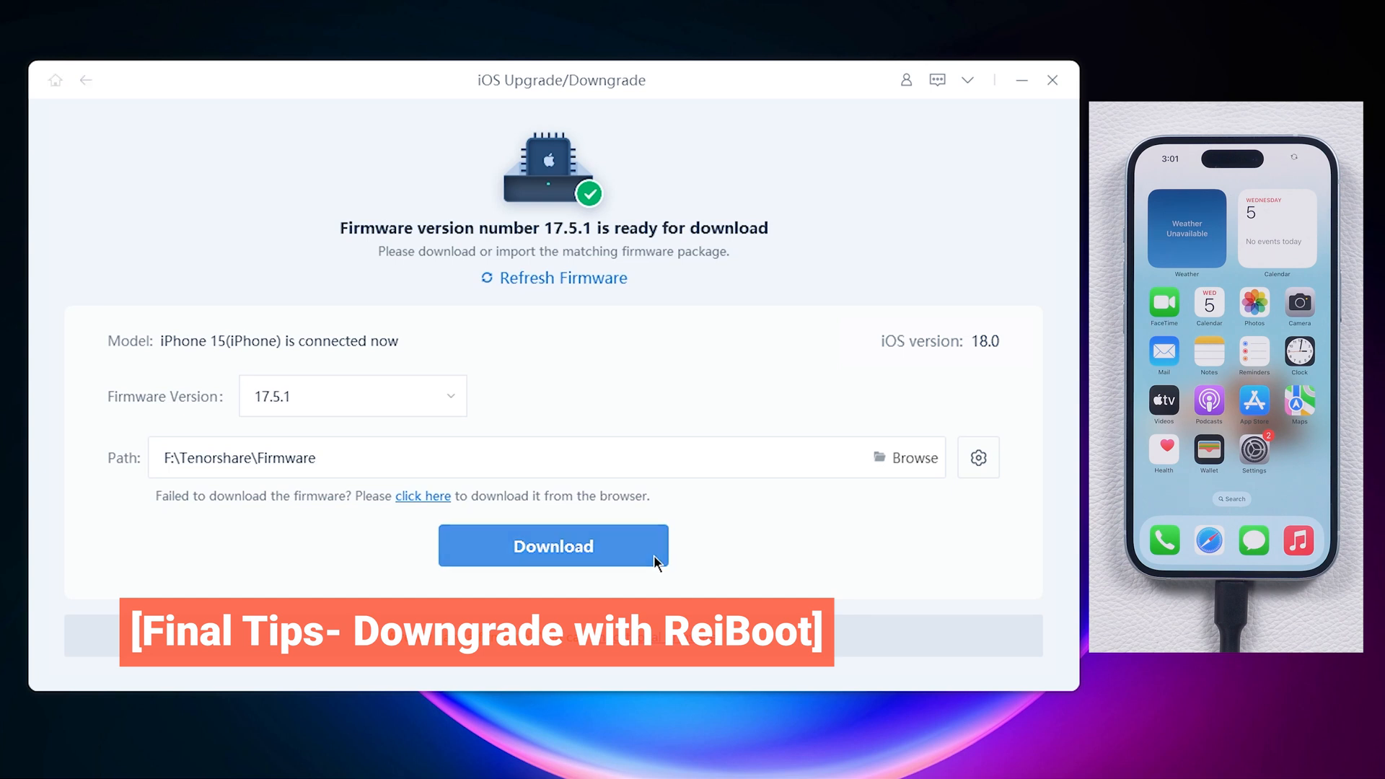
pyautogui.click(553, 545)
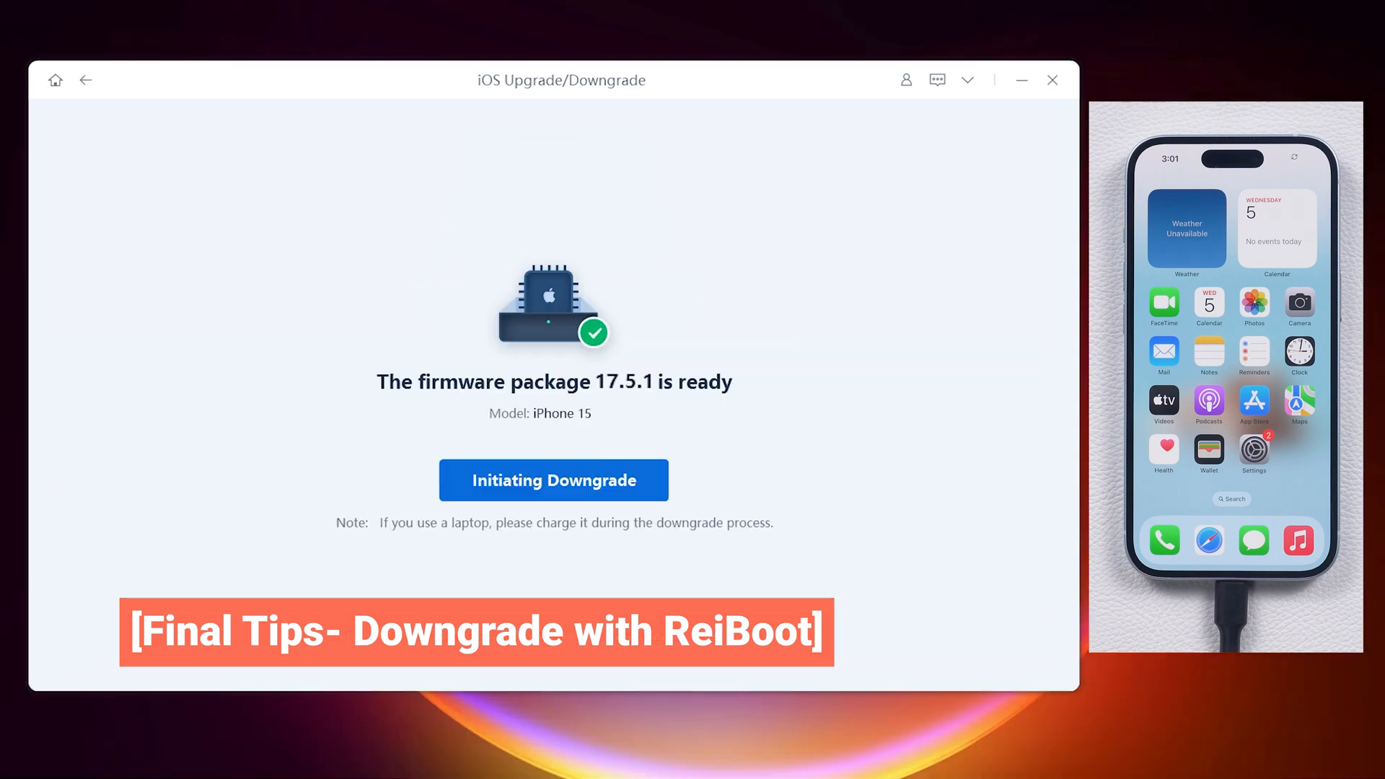
pyautogui.click(554, 480)
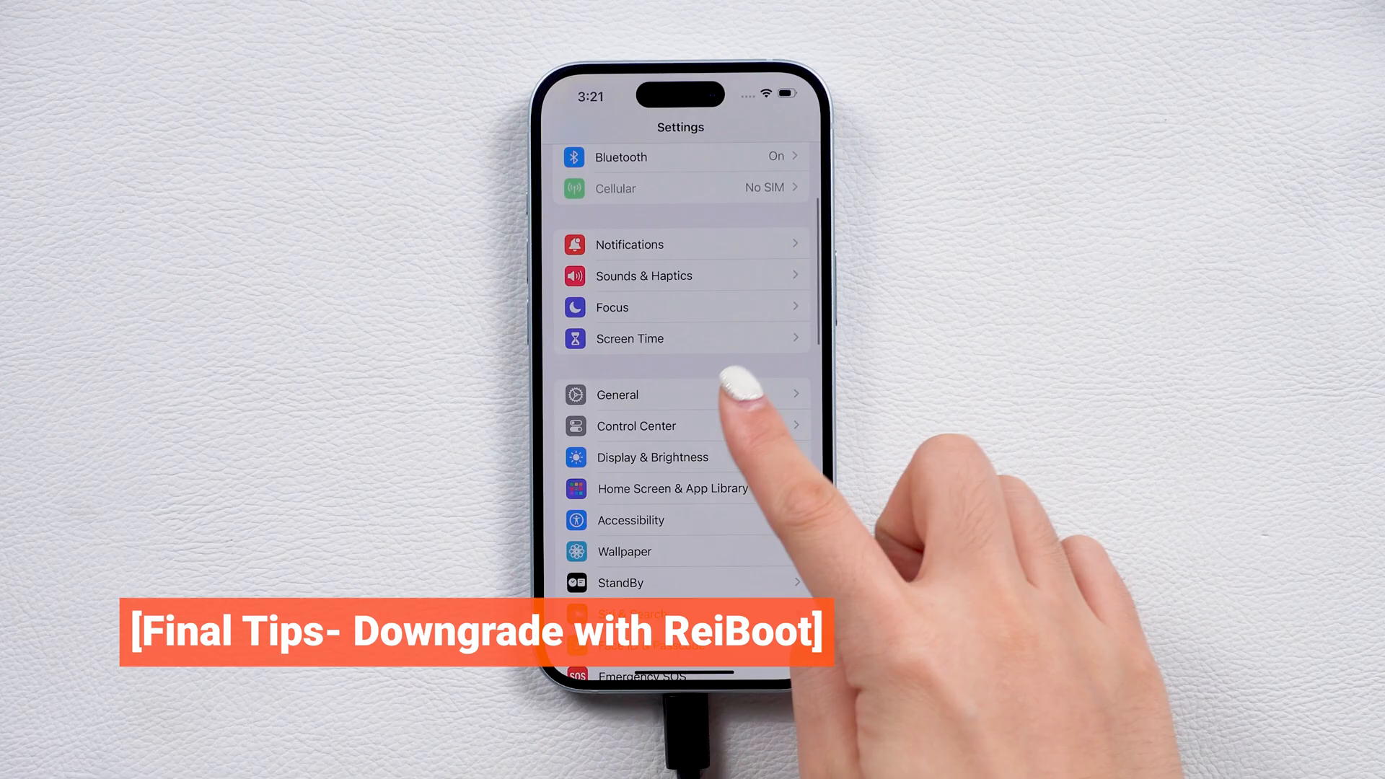
# Step: Go to General > About > iOS Version to show iOS 17.5.1 (21F90)
pyautogui.click(617, 395)
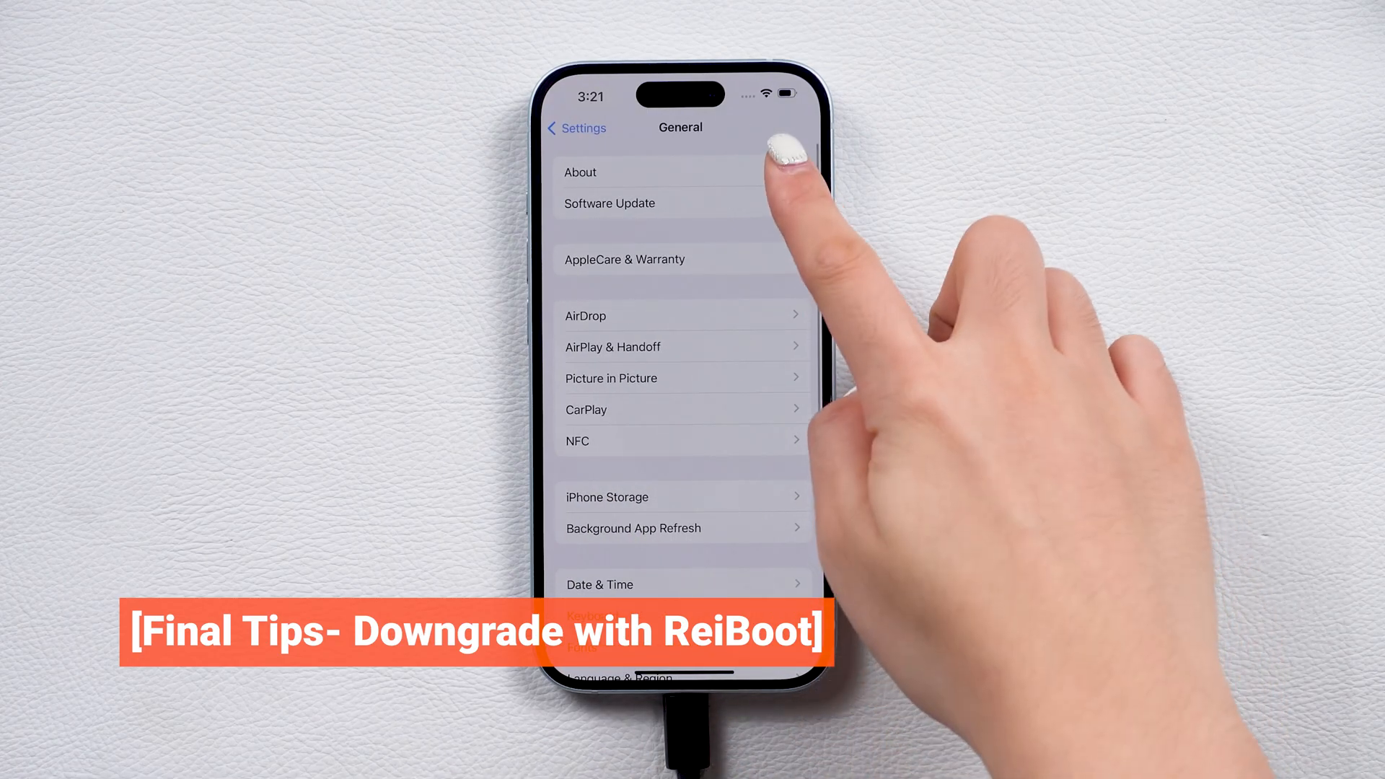
pyautogui.click(580, 172)
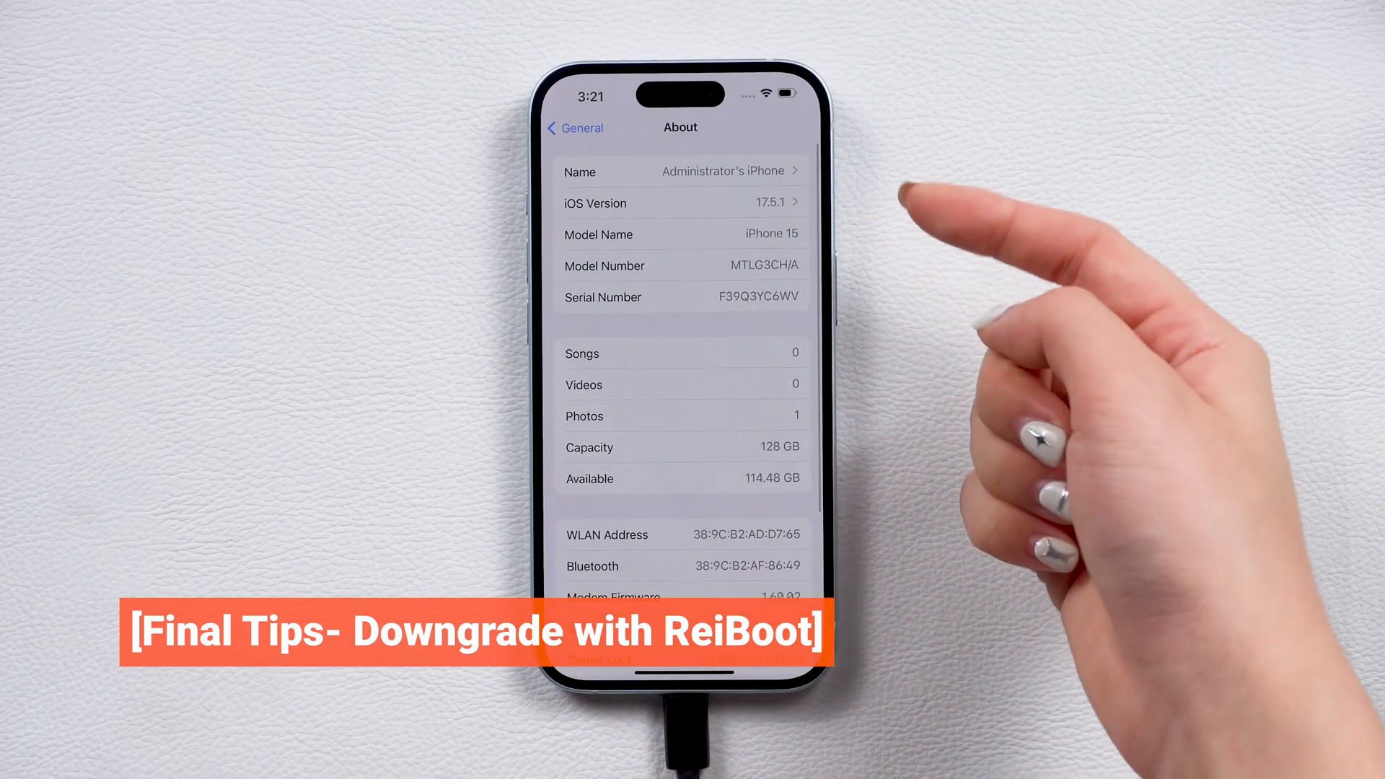
pyautogui.click(680, 203)
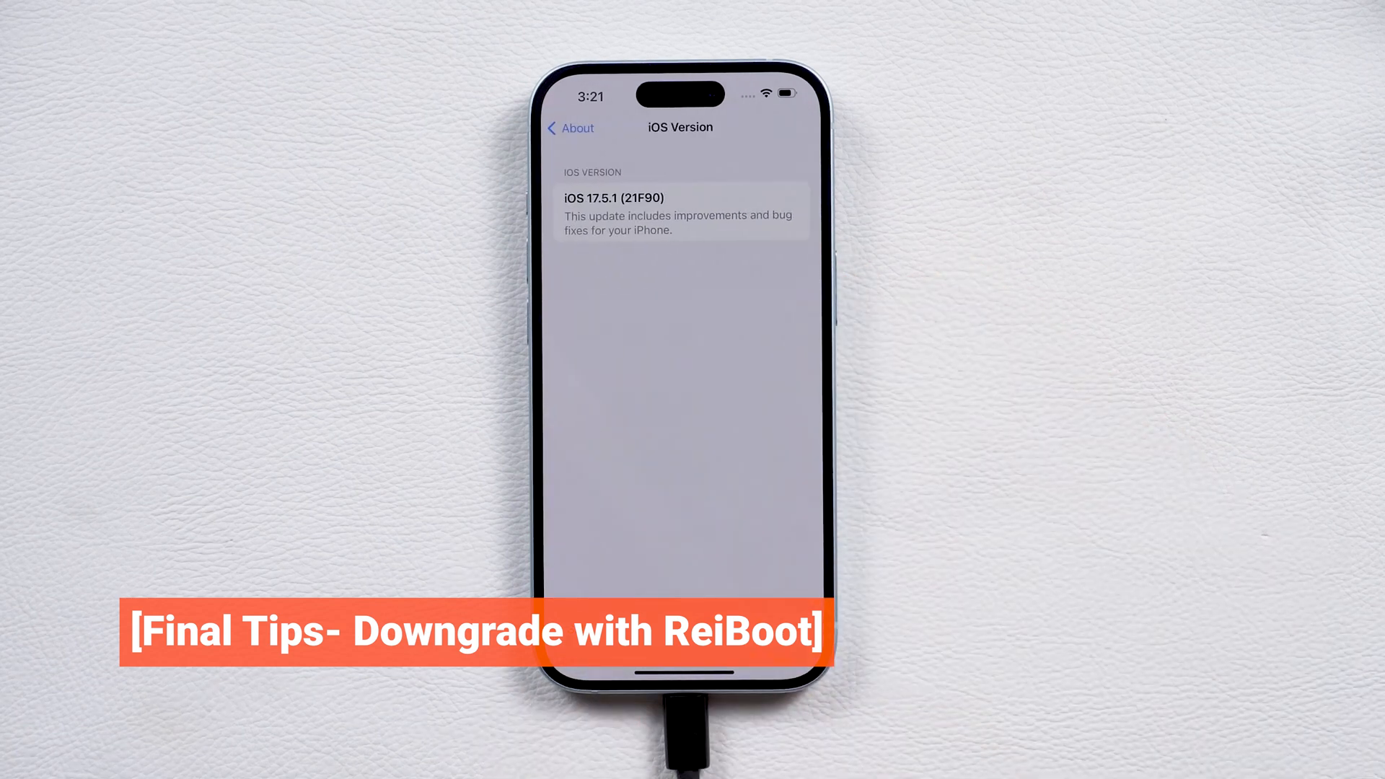